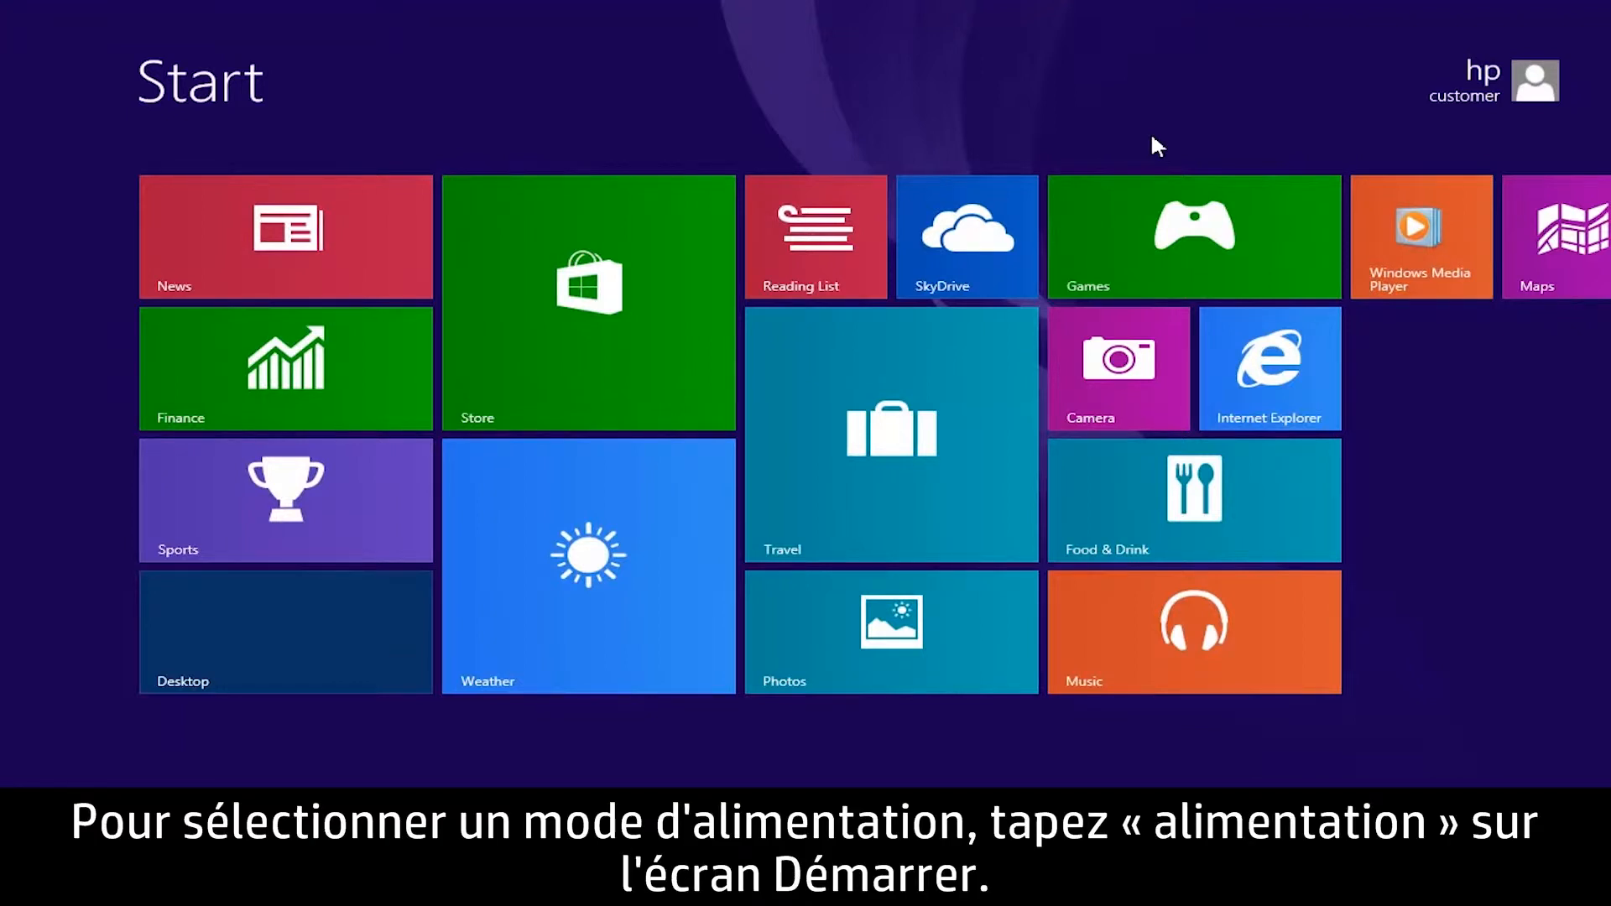
Step: Search 'power' on the Start screen and open Power Options from the results
{"action": "type", "text": "power"}
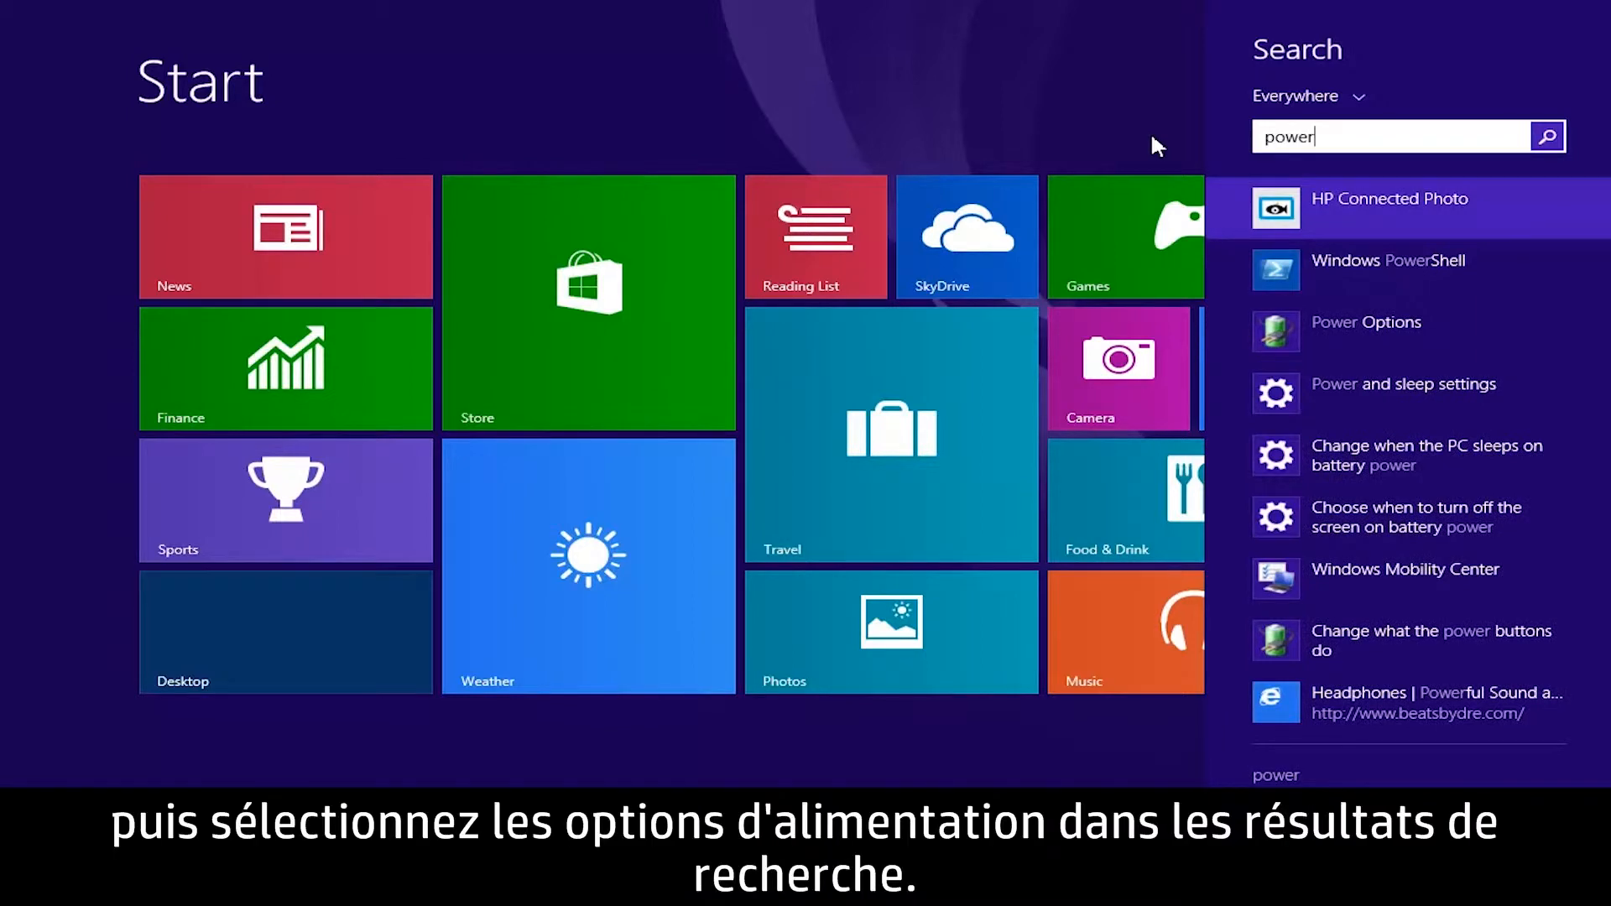
{"action": "left_click", "coordinate": [1346, 337]}
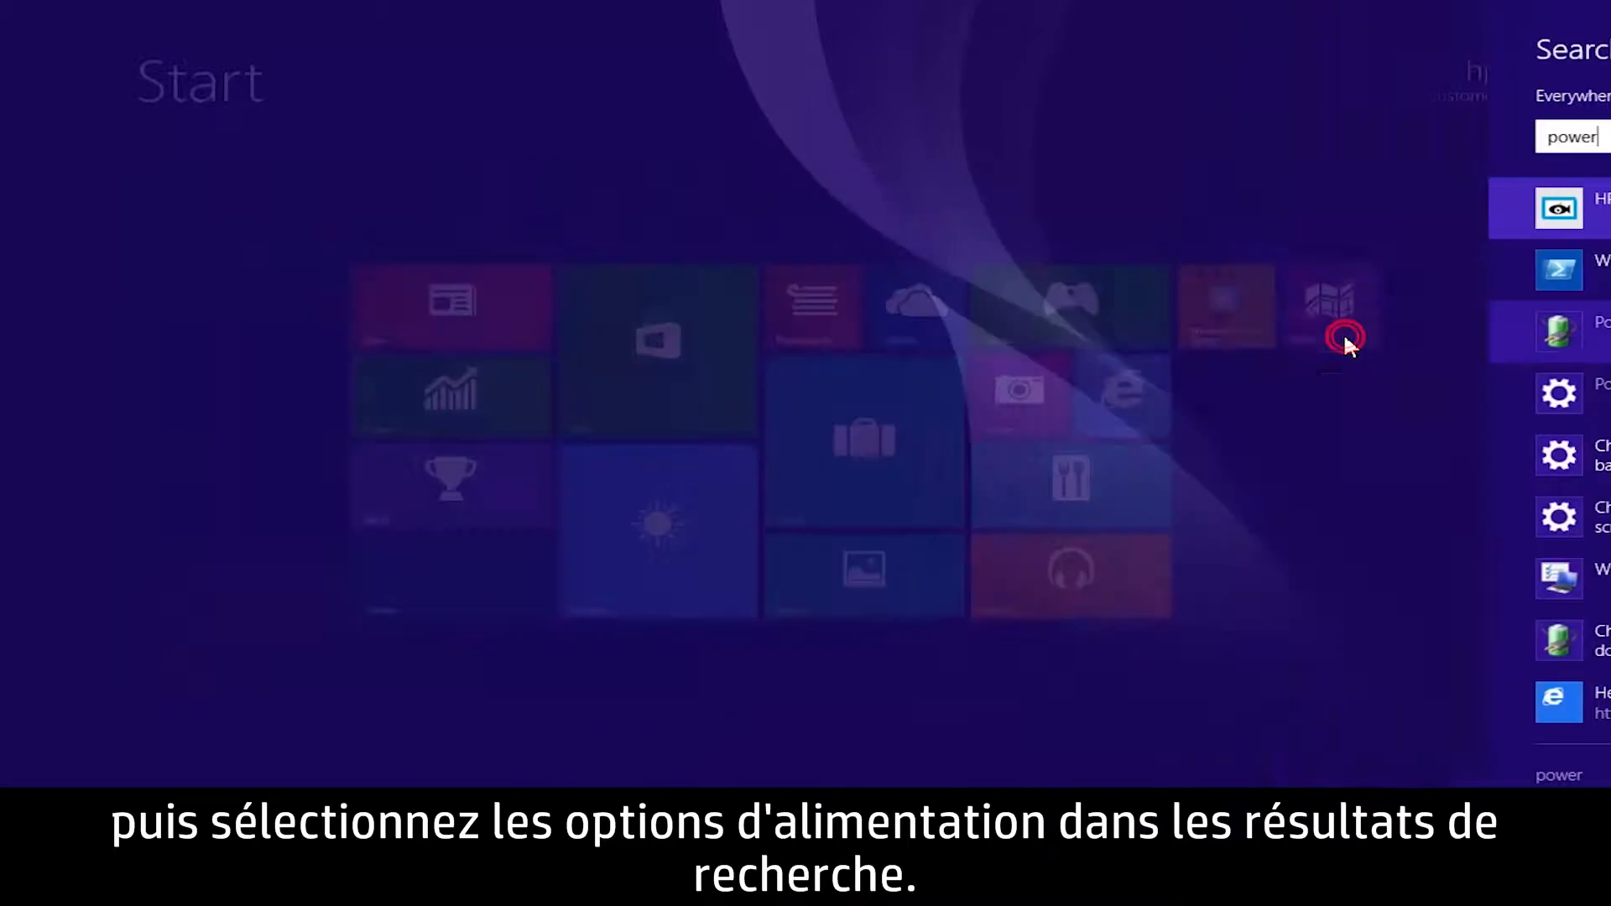
Step: Select Balanced (recommended) as the active power plan
{"action": "left_click", "coordinate": [1559, 334]}
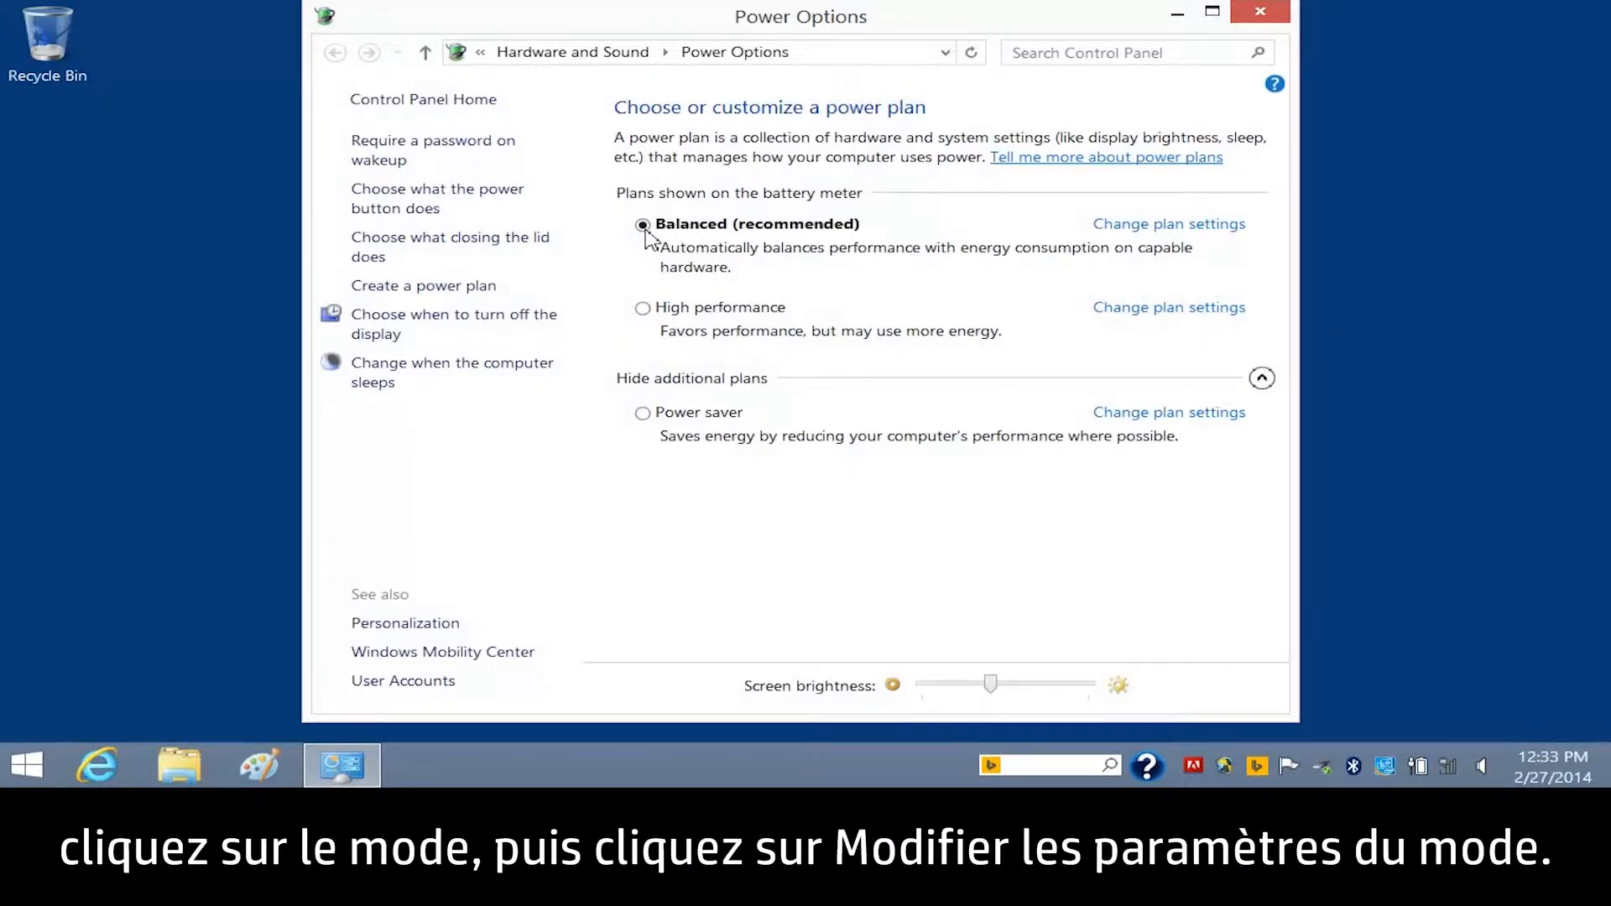
{"action": "mouse_move", "coordinate": [1150, 244]}
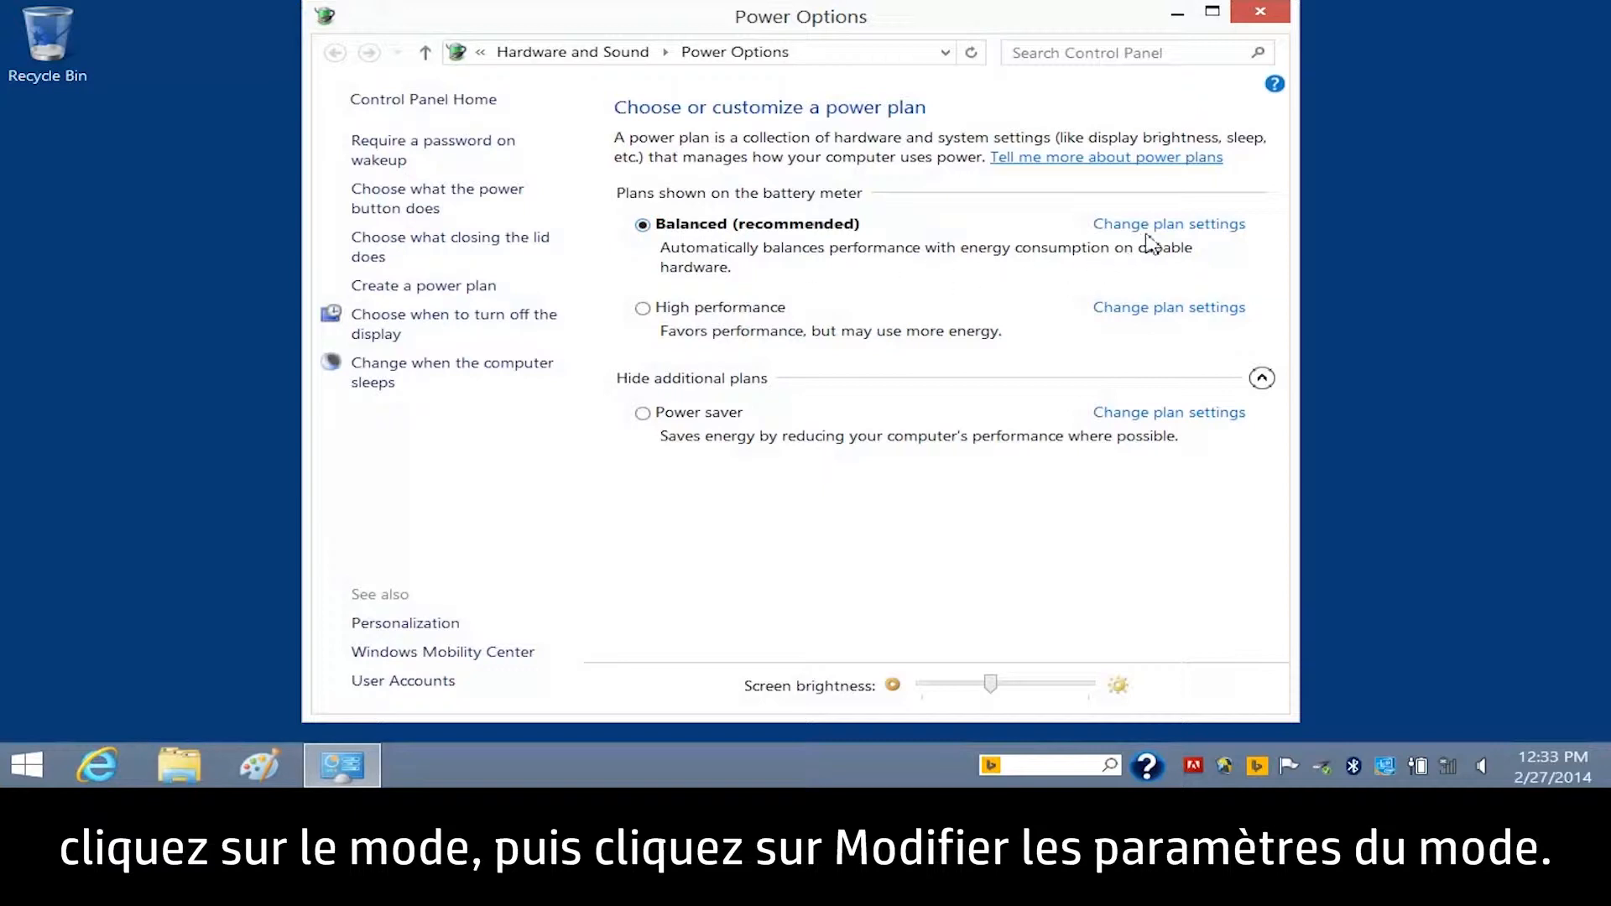
Step: Set the Balanced plan on battery to turn the display off after 3 minutes and sleep after 5
{"action": "left_click", "coordinate": [1168, 223]}
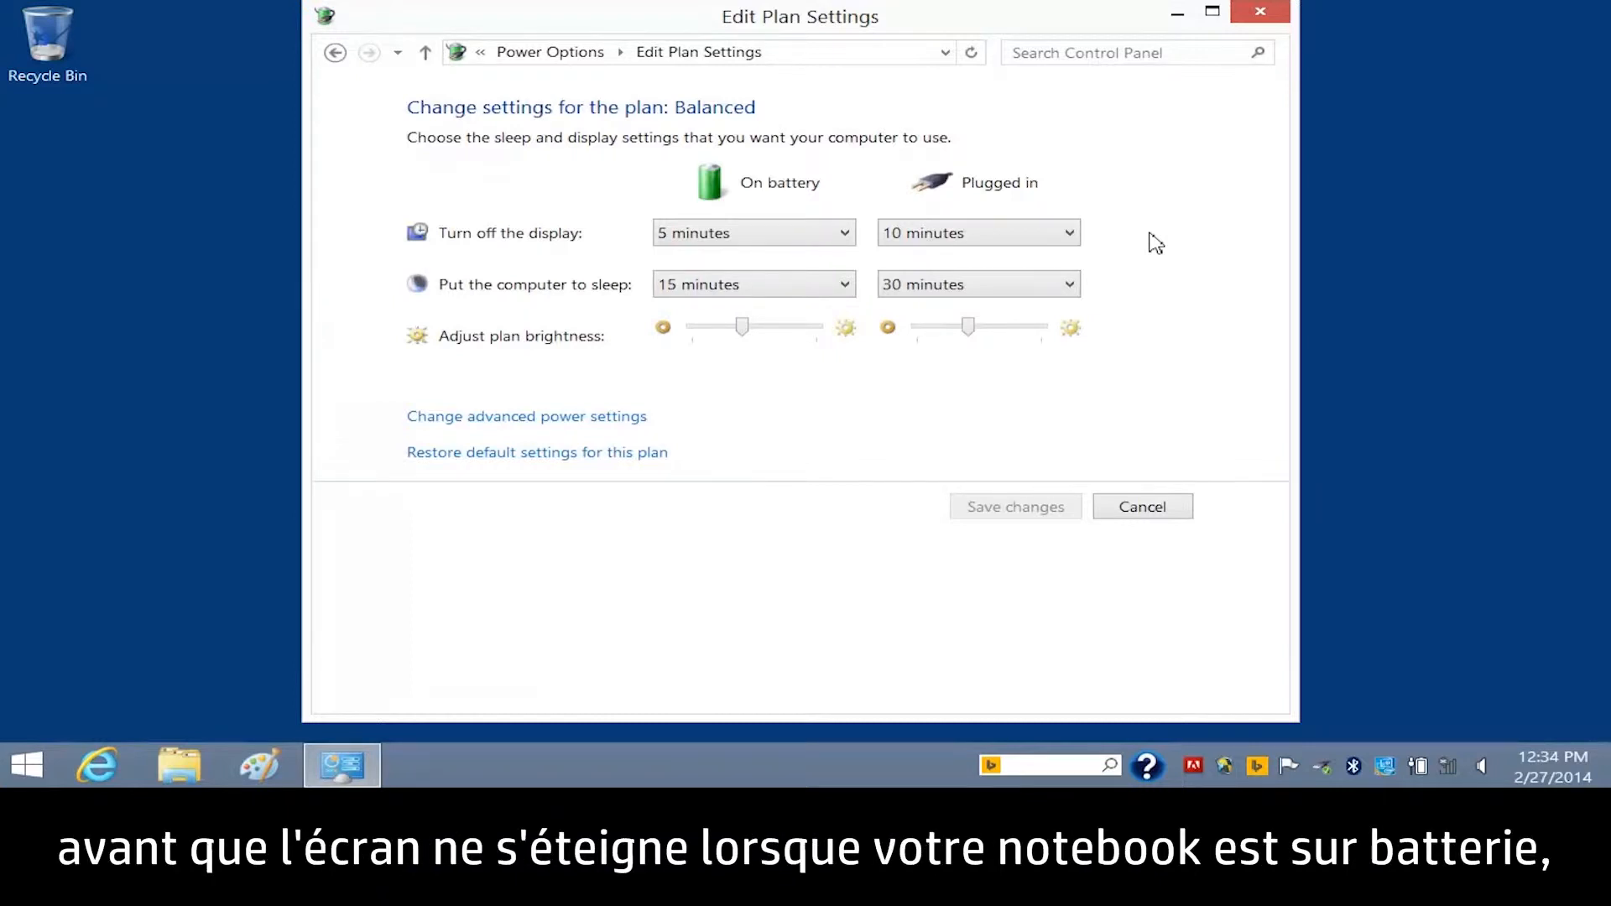
{"action": "left_click", "coordinate": [752, 232]}
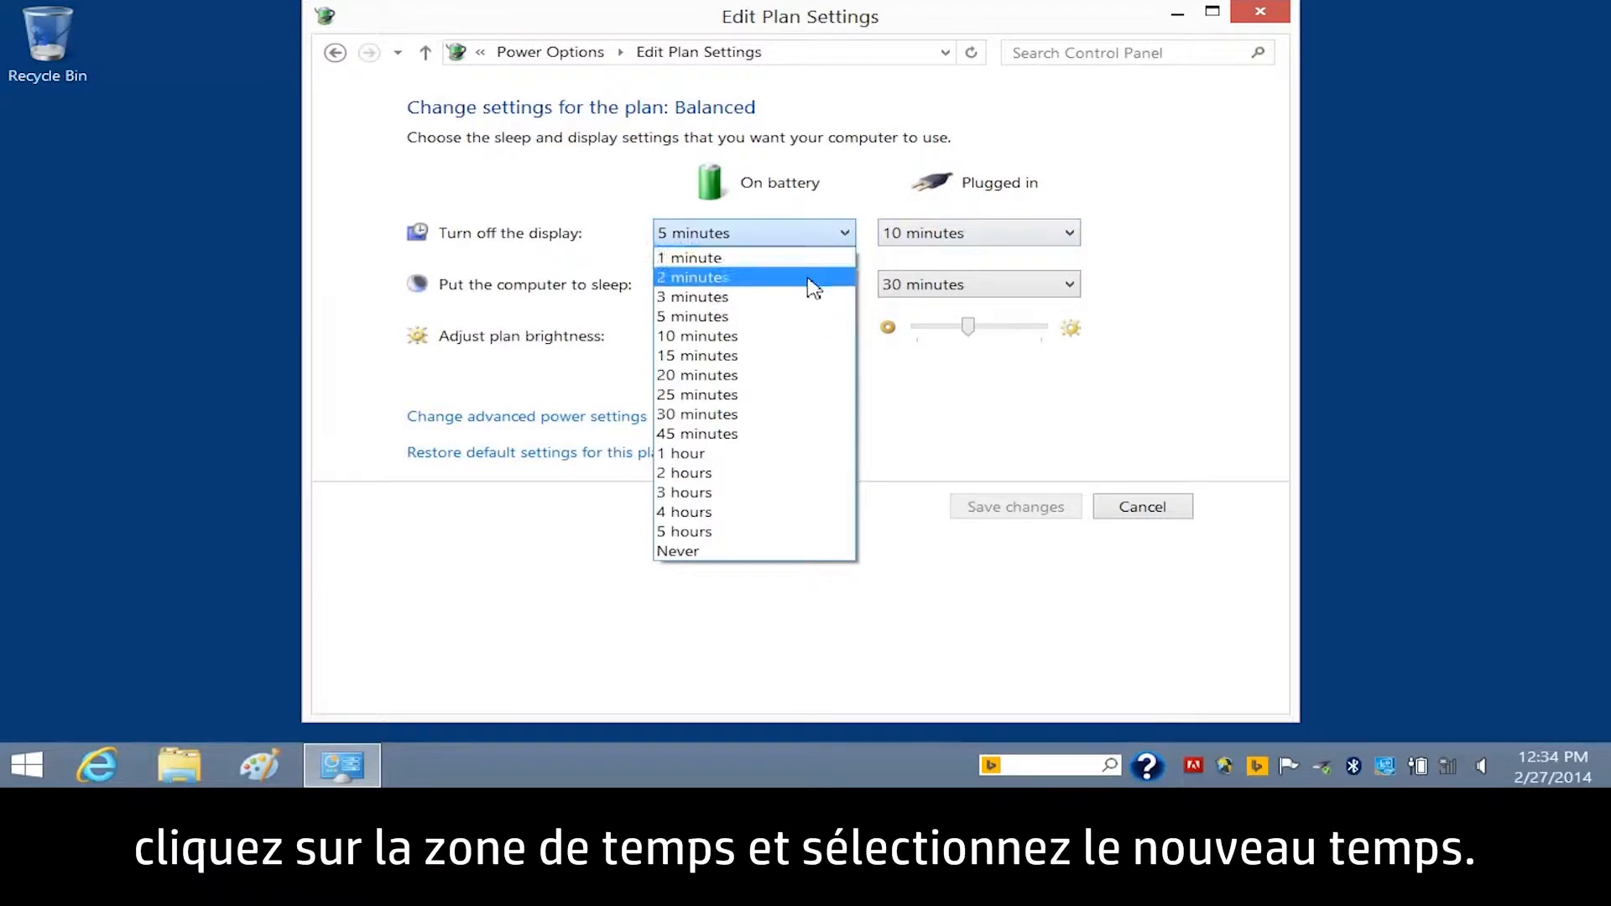
{"action": "left_click", "coordinate": [691, 297]}
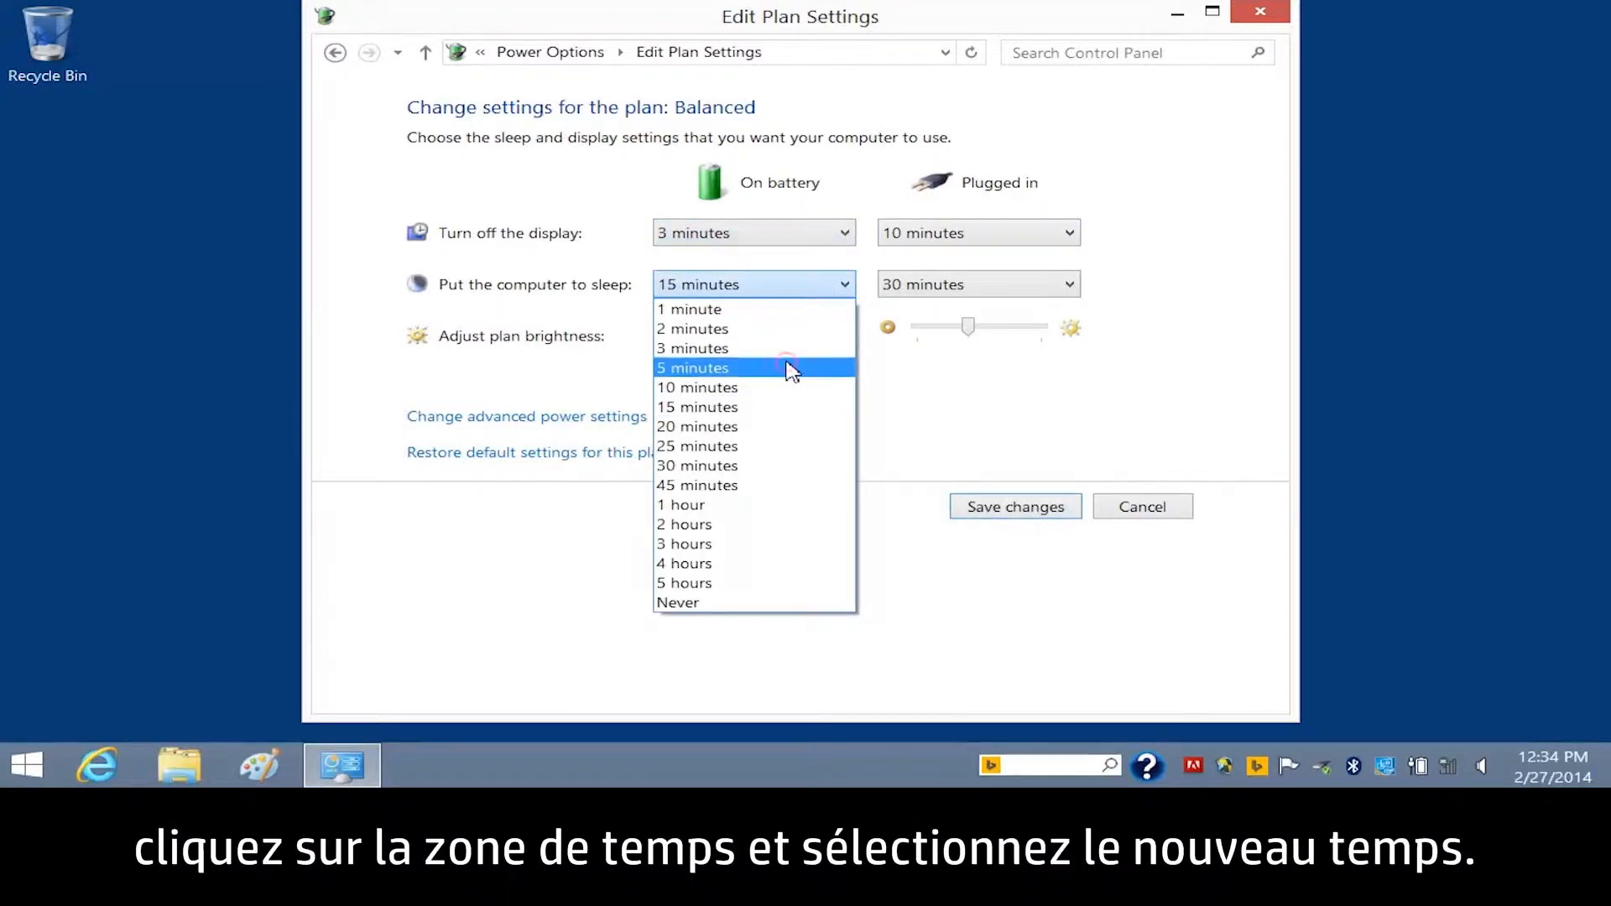
{"action": "left_click", "coordinate": [693, 367]}
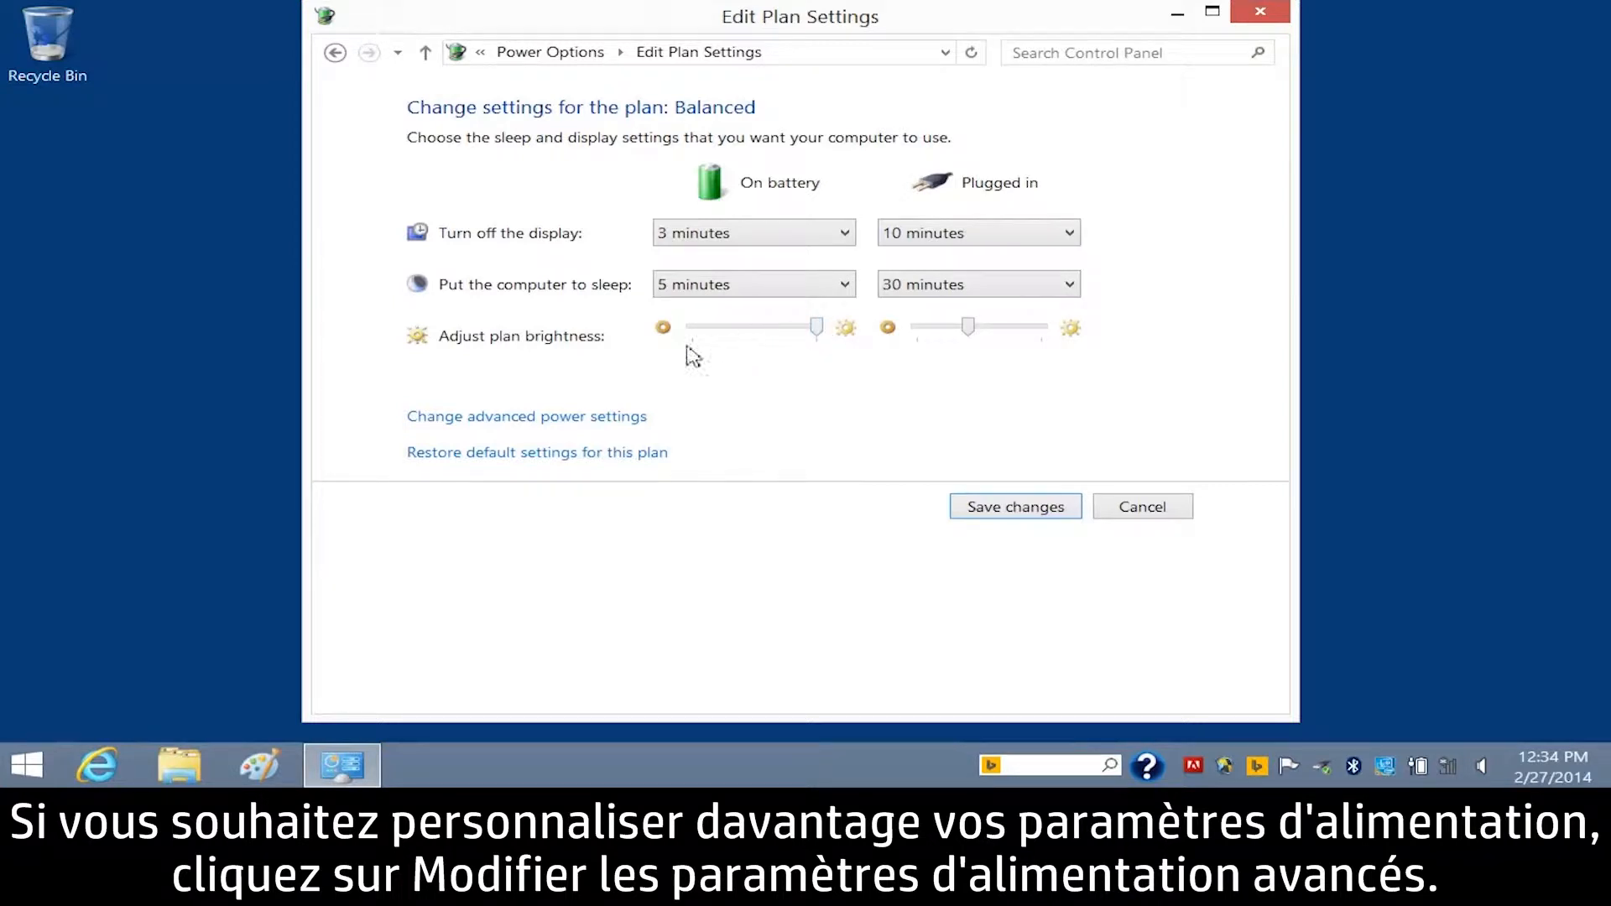
Step: In advanced power settings, expand Desktop background settings > Slide show and show the Plugged in choices
{"action": "left_click", "coordinate": [526, 417]}
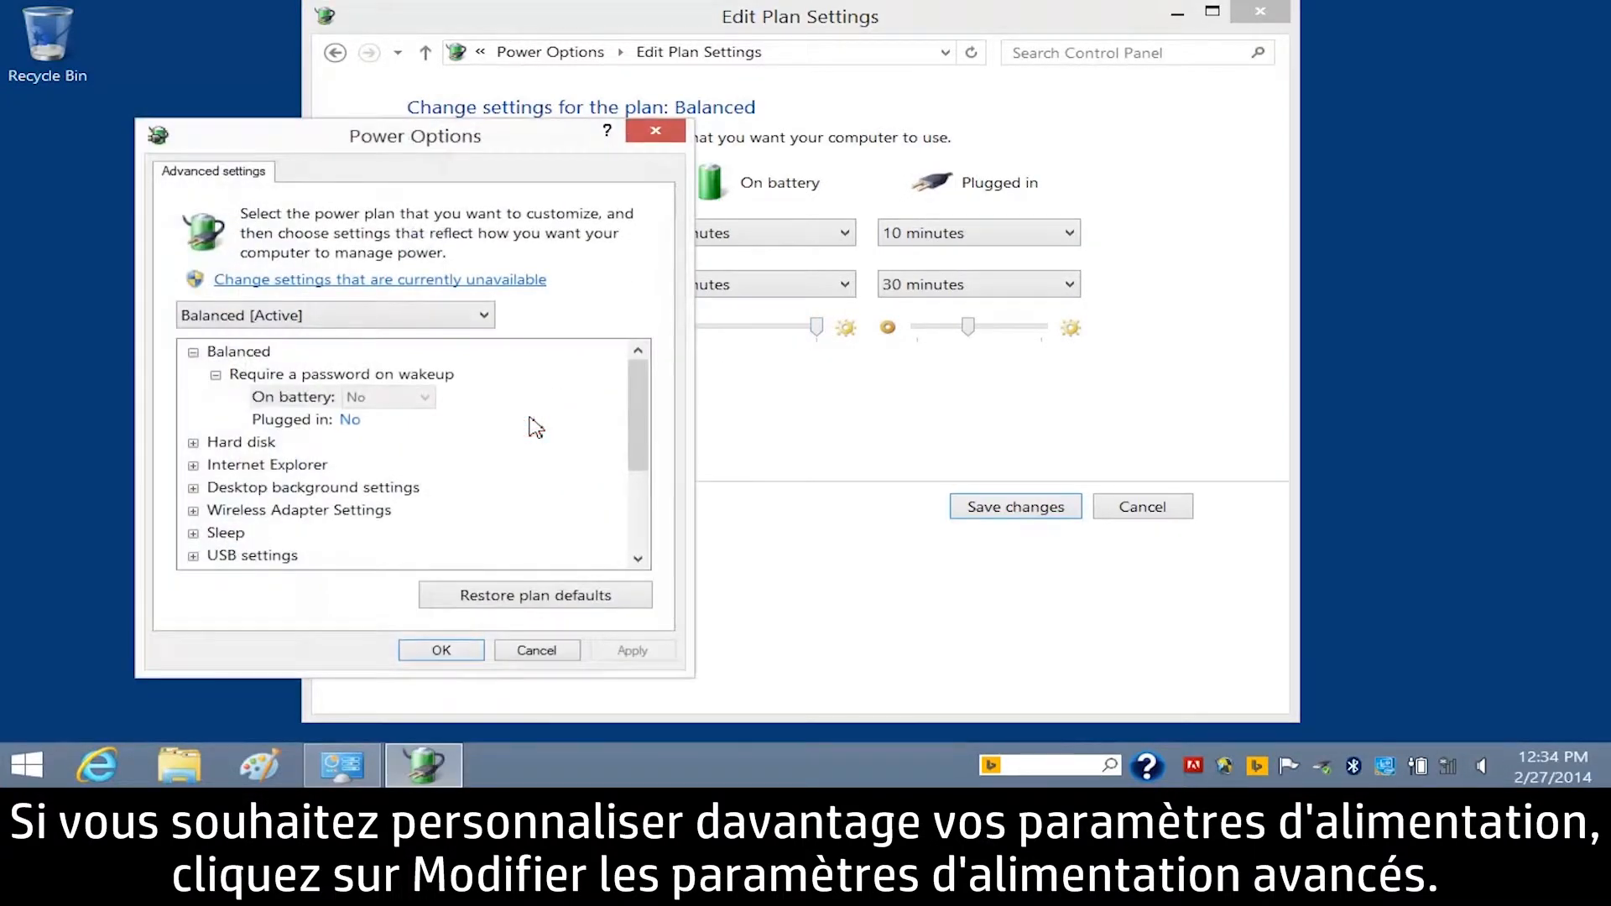
{"action": "mouse_move", "coordinate": [198, 495]}
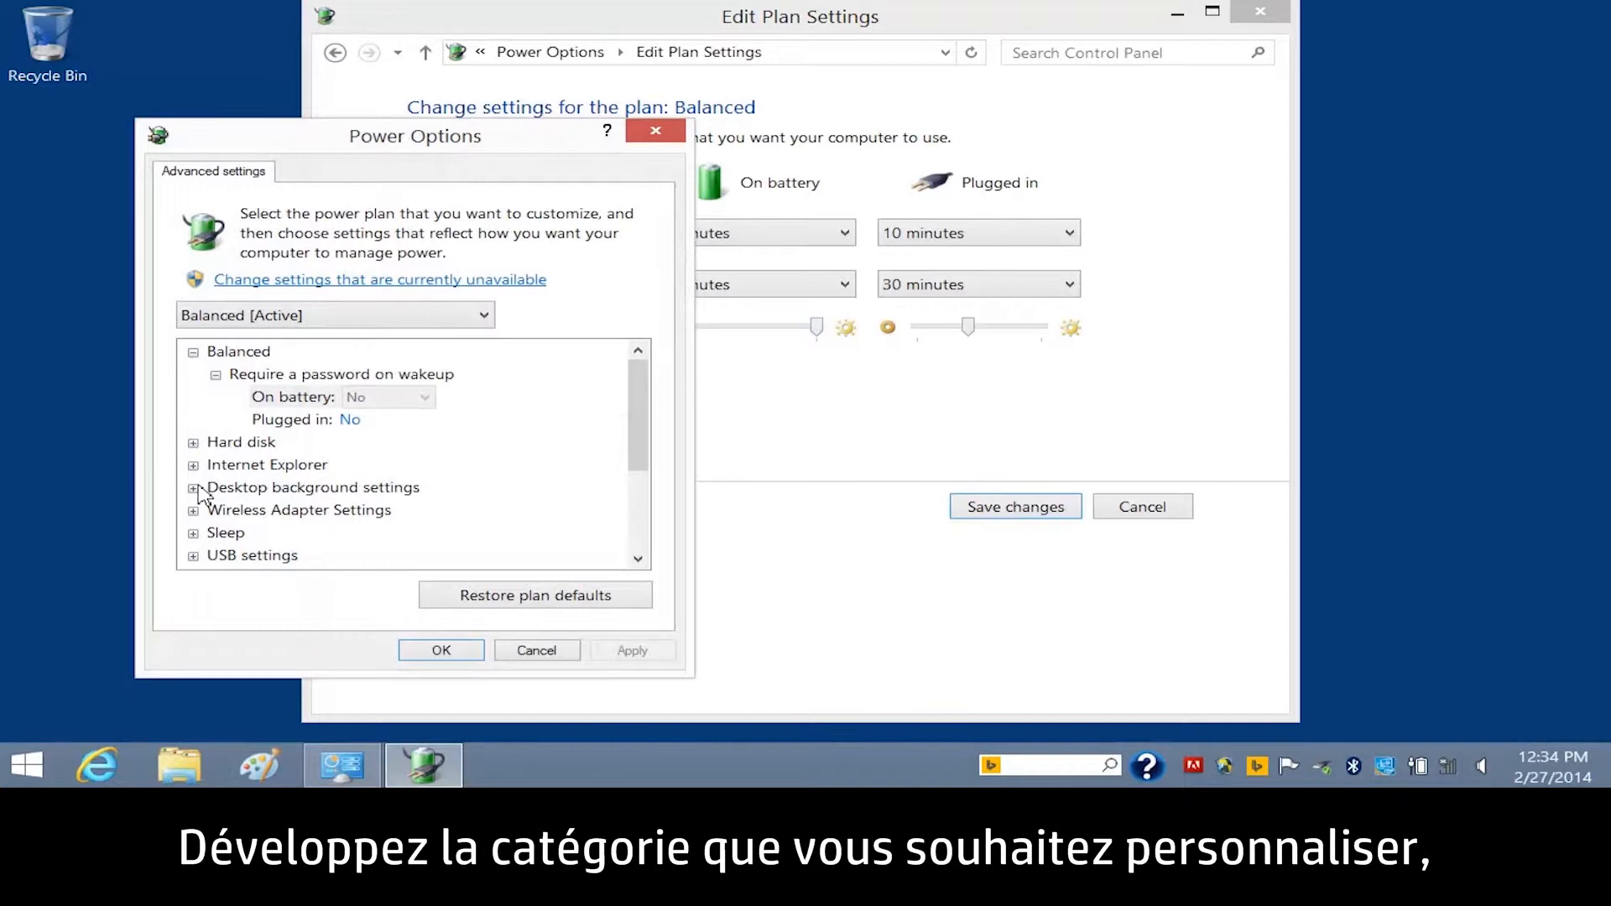
{"action": "left_click", "coordinate": [193, 487]}
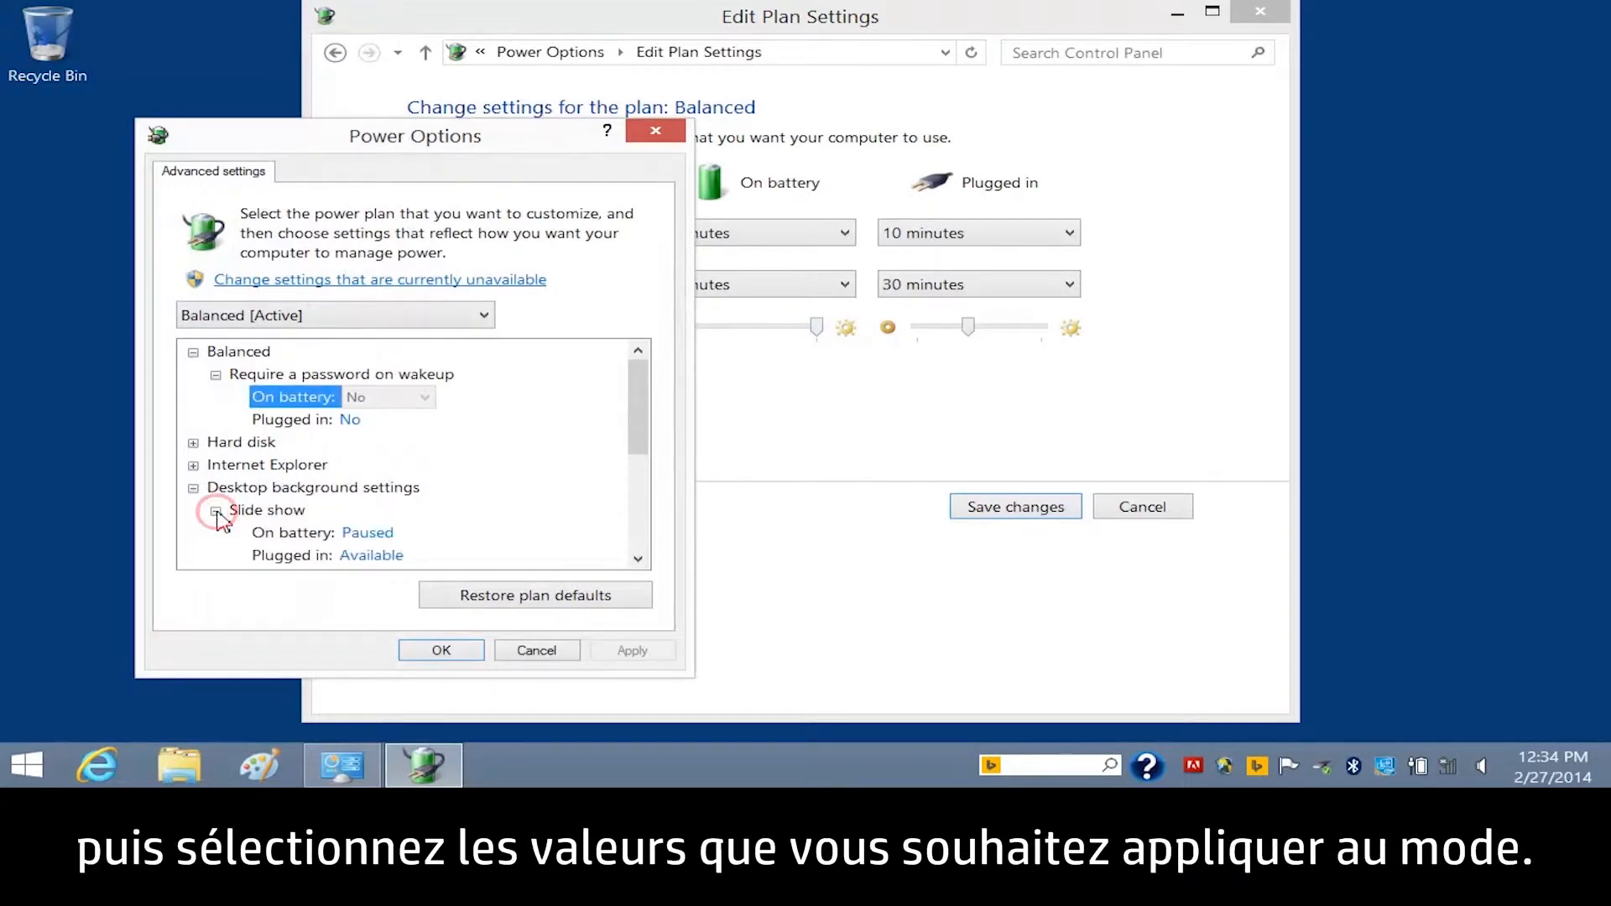
{"action": "left_click", "coordinate": [372, 555]}
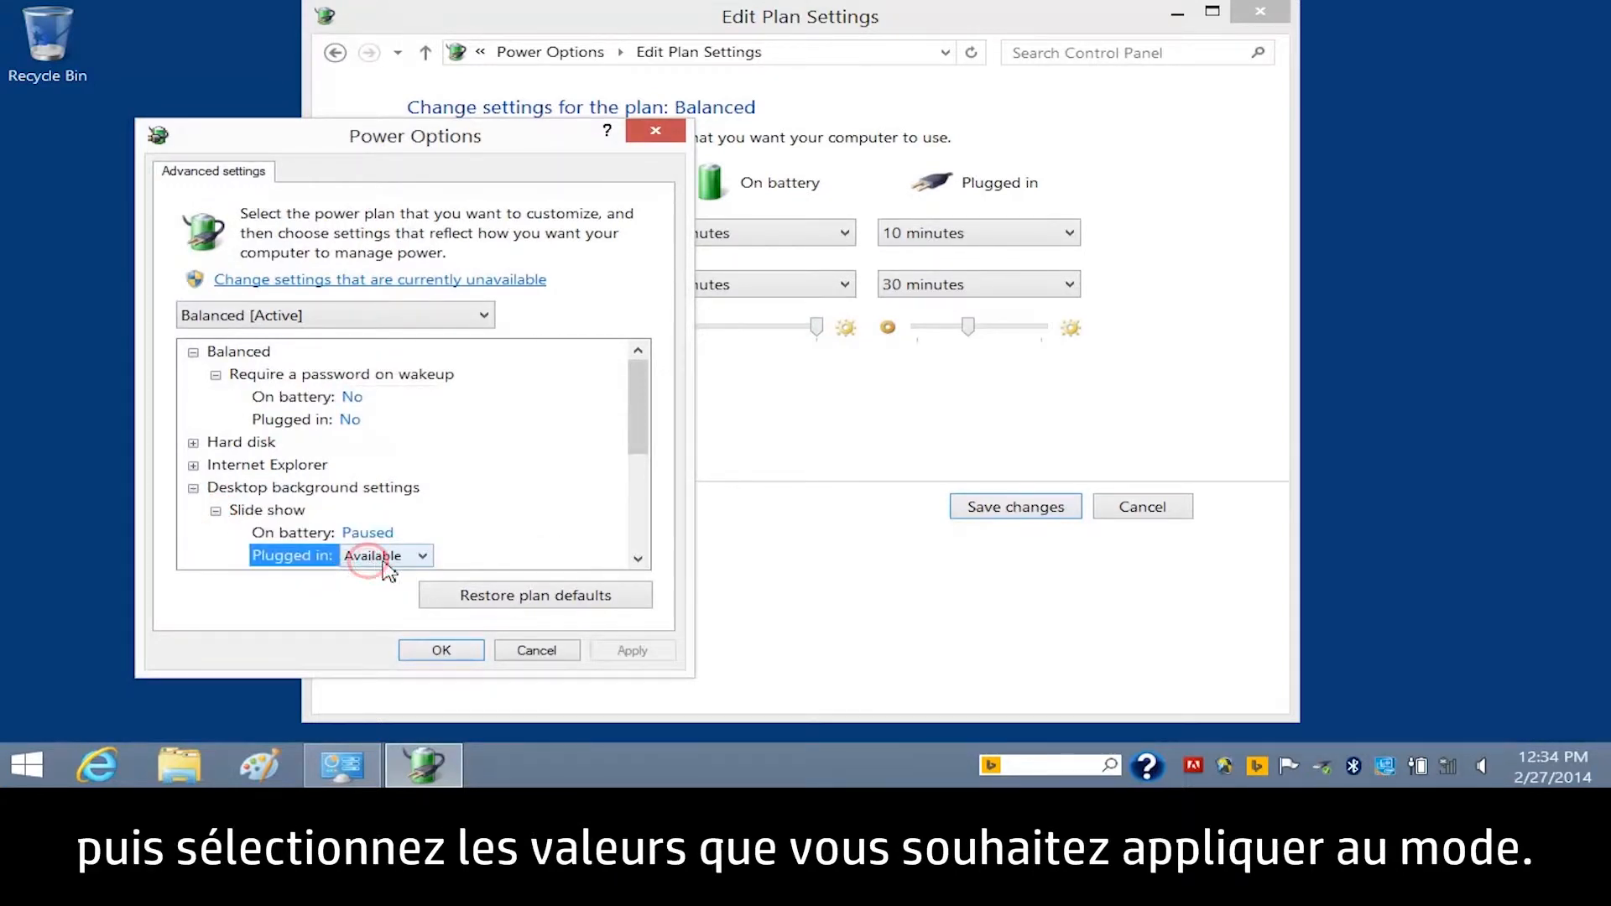
{"action": "left_click", "coordinate": [421, 555]}
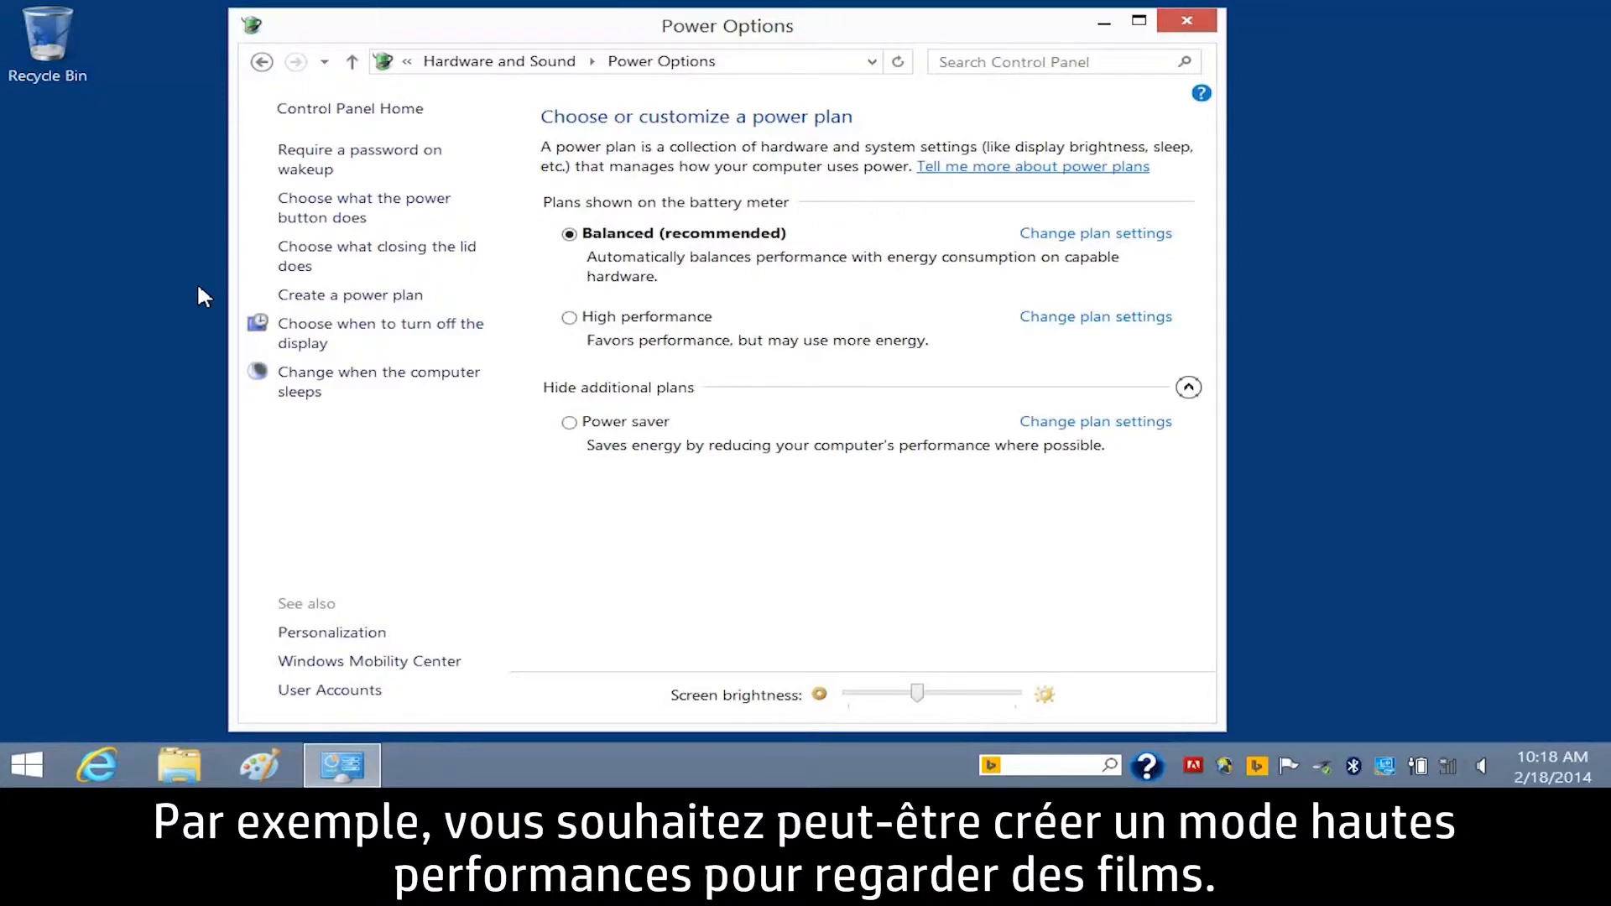
{"action": "mouse_move", "coordinate": [349, 294]}
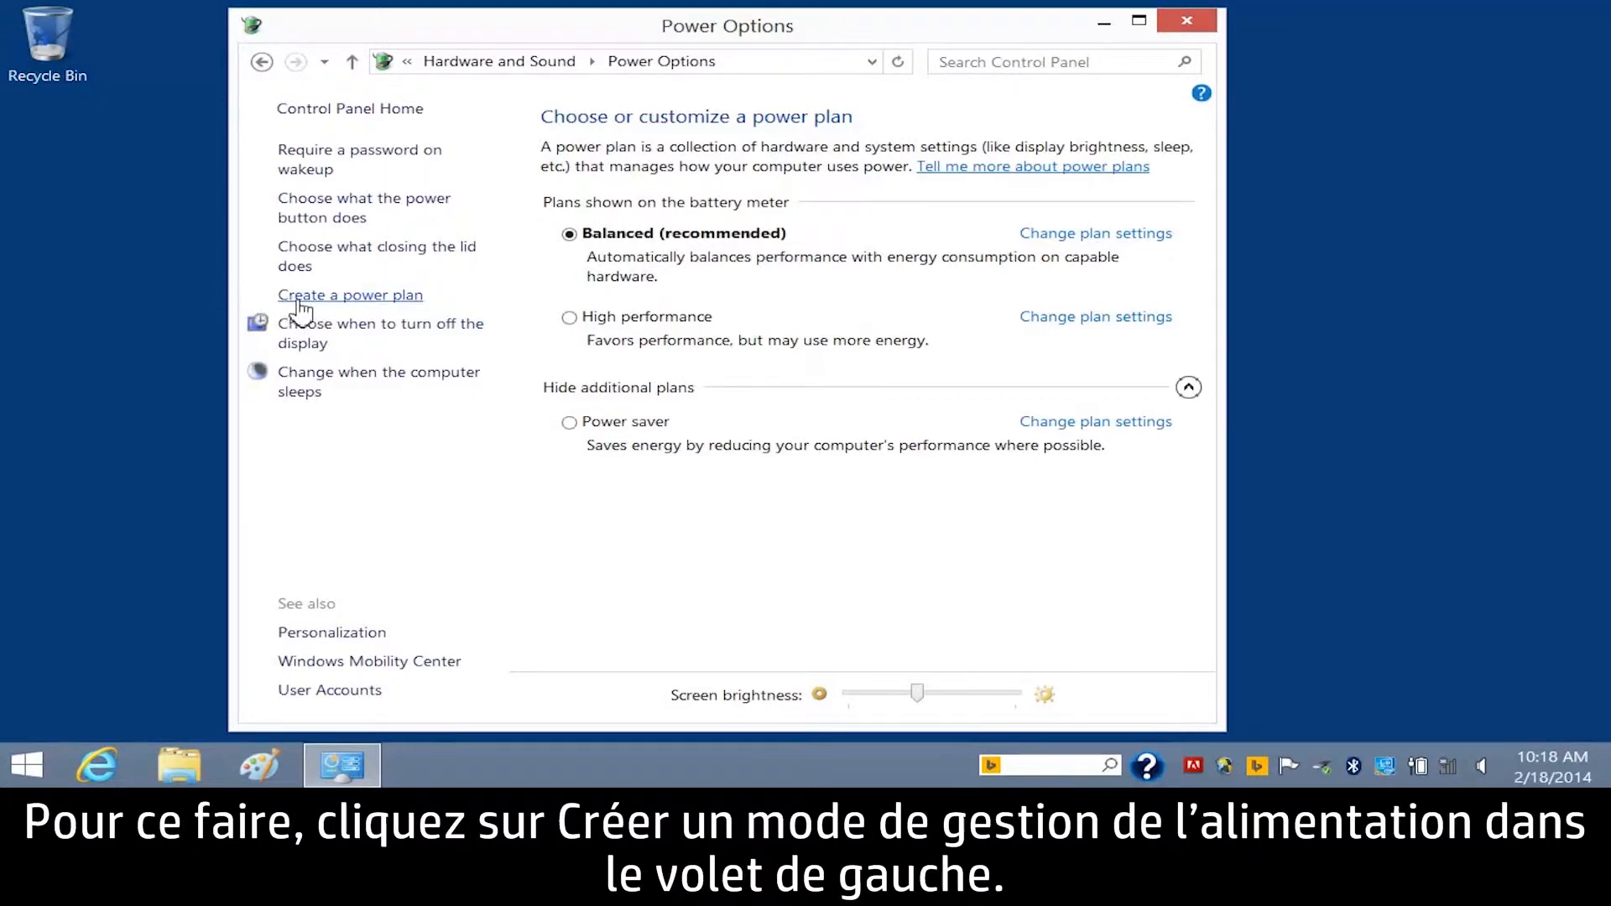
Step: Start a new power plan based on High performance, named Movies
{"action": "left_click", "coordinate": [349, 295]}
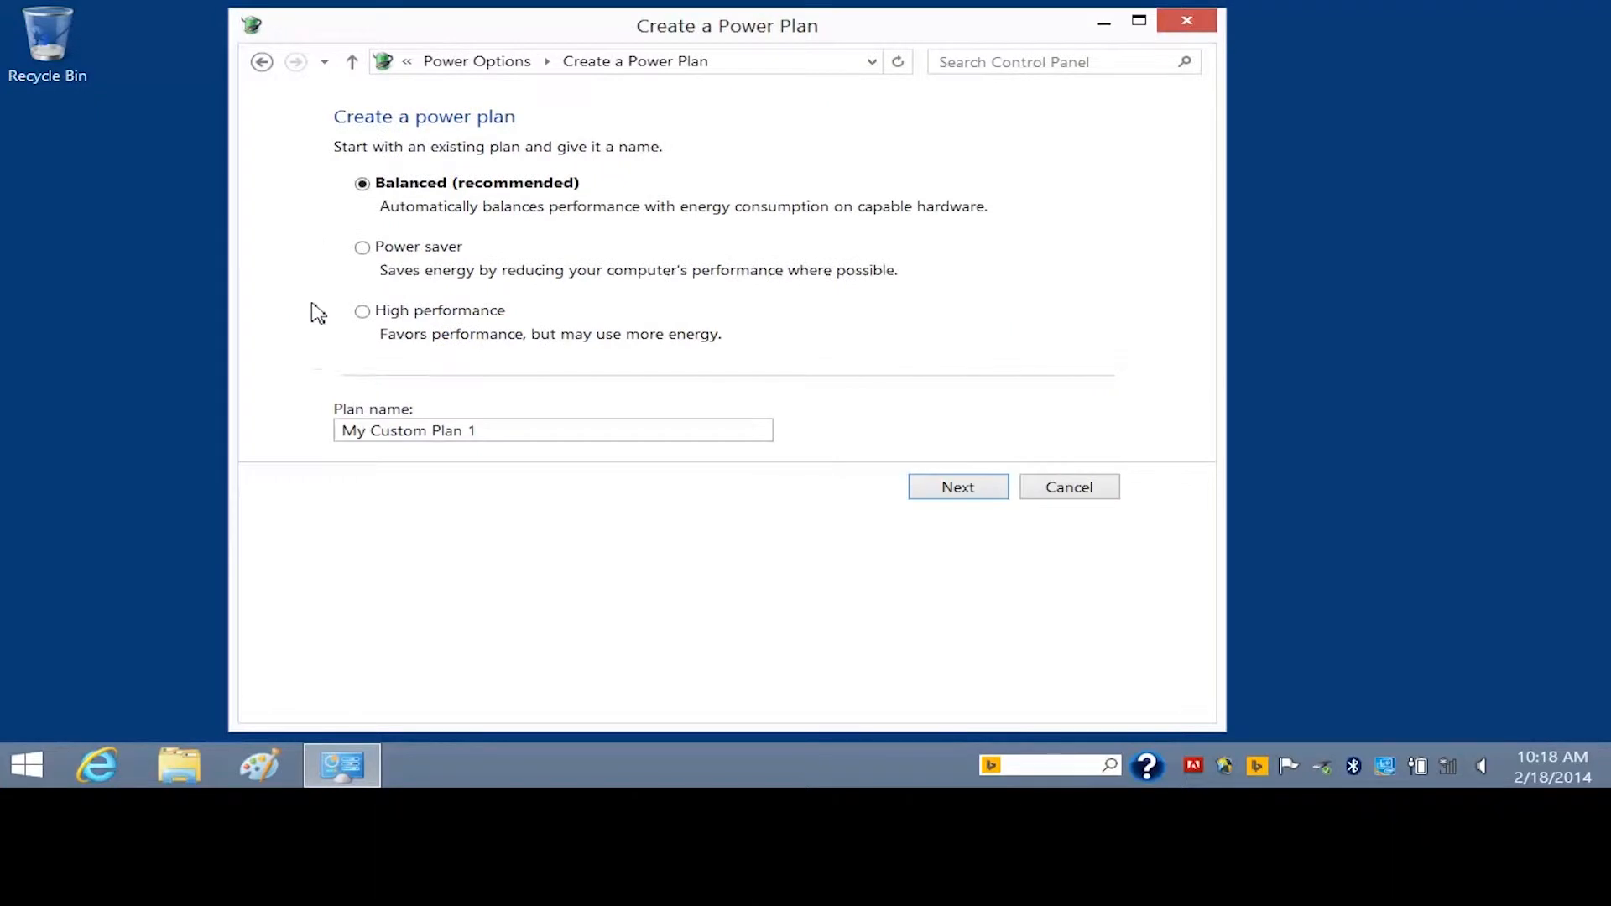
{"action": "left_click", "coordinate": [361, 310]}
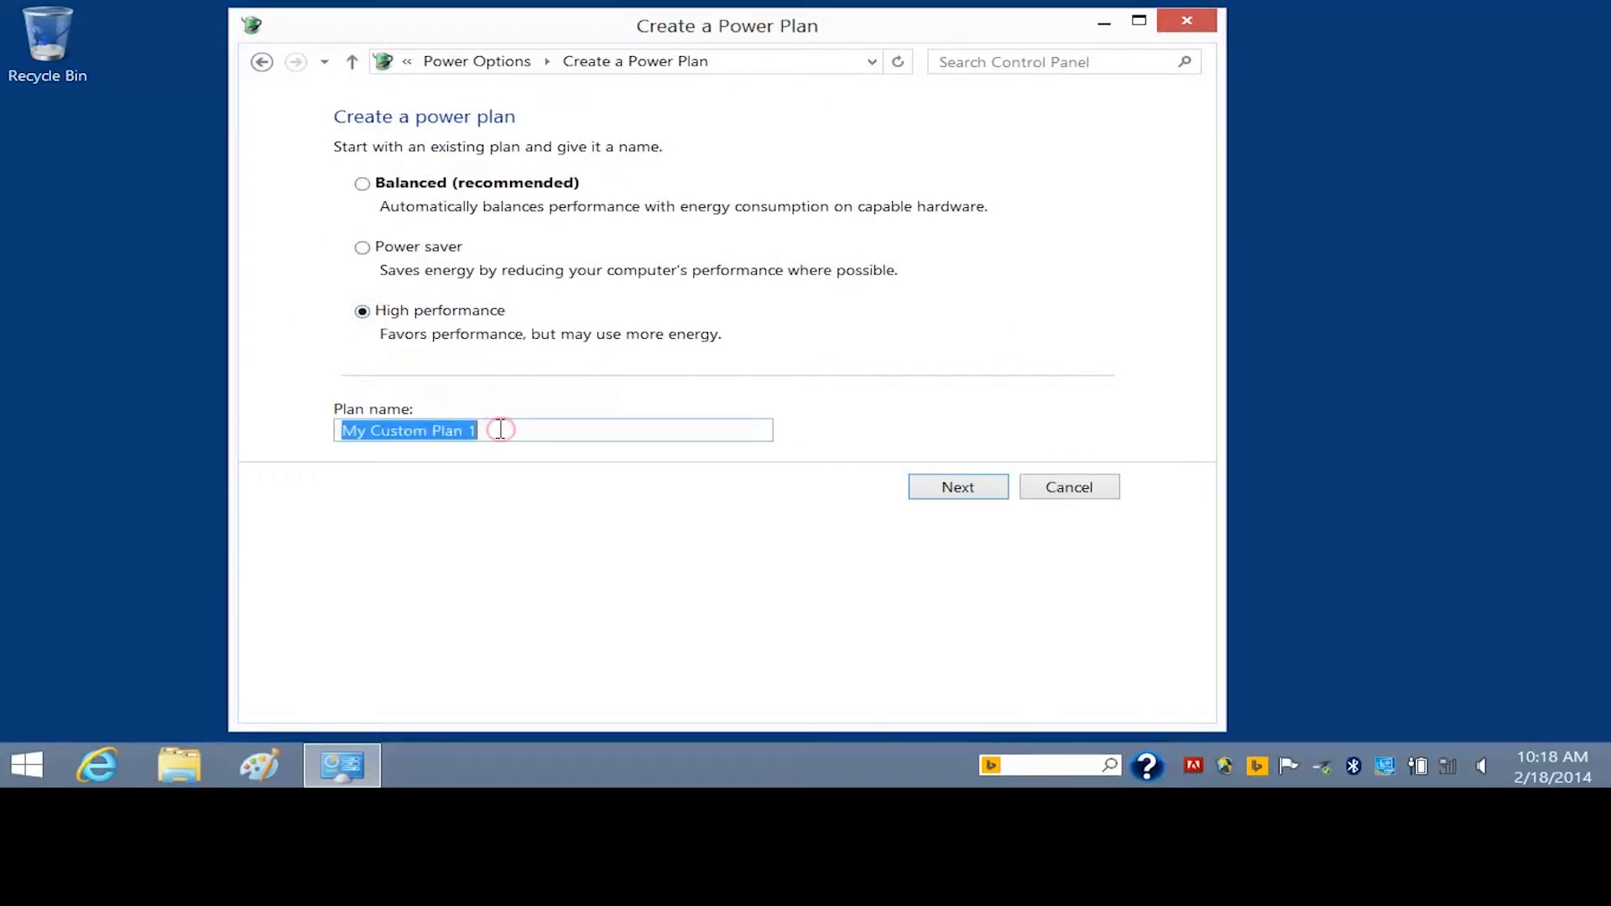
{"action": "type", "text": "Movies"}
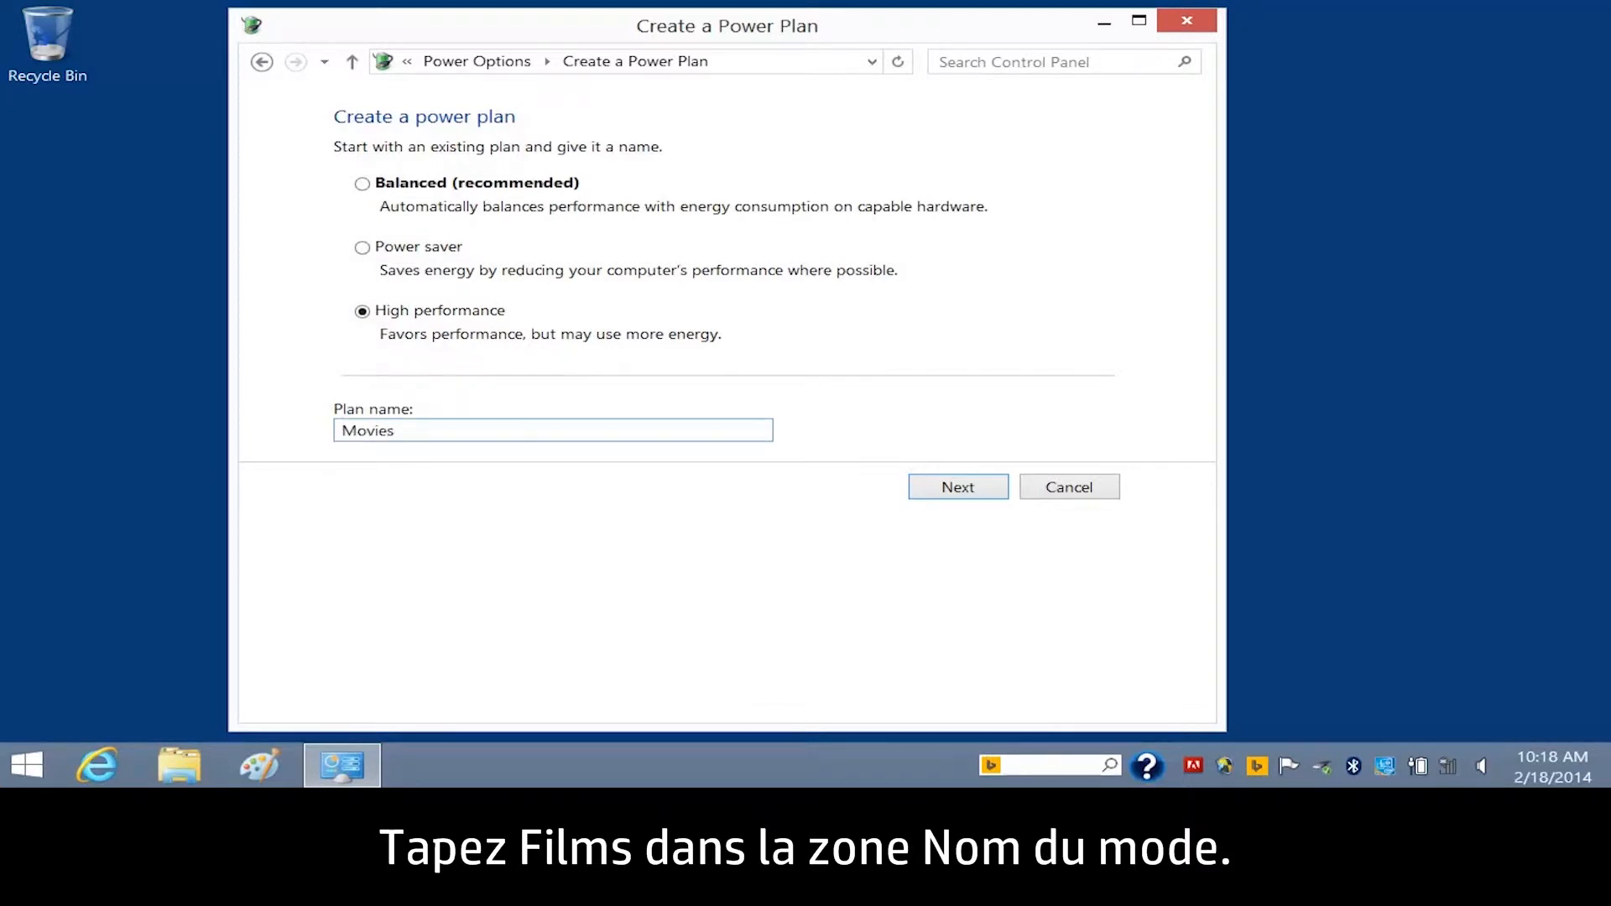
Step: Give the Movies plan 2-hour on-battery display-off and sleep times, then create it
{"action": "left_click", "coordinate": [957, 486]}
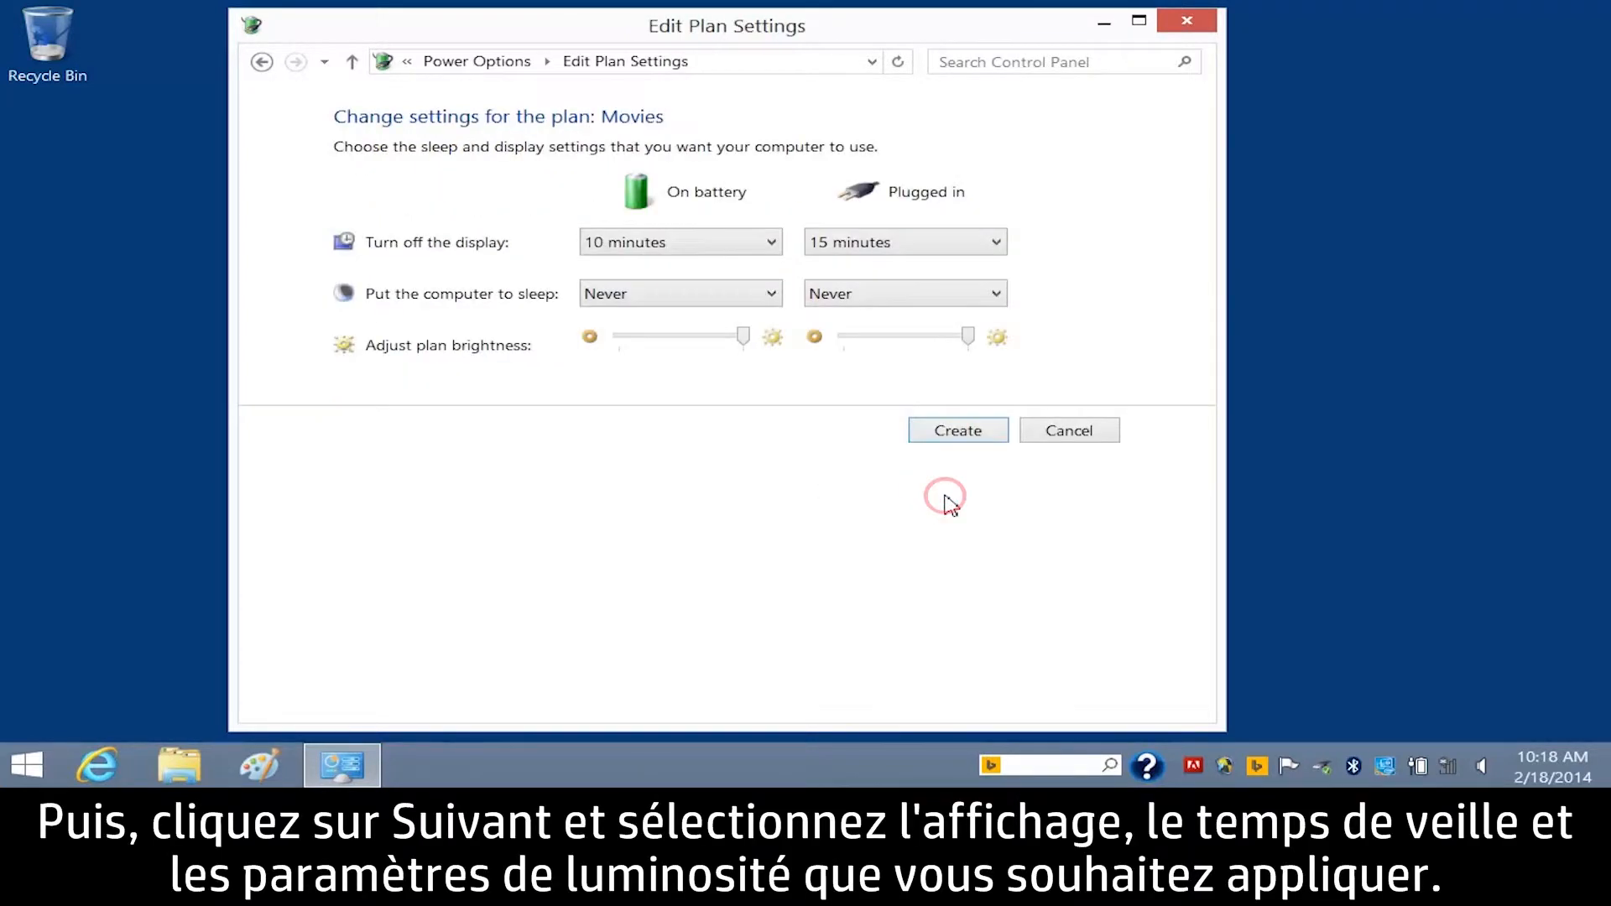
{"action": "left_click", "coordinate": [768, 242]}
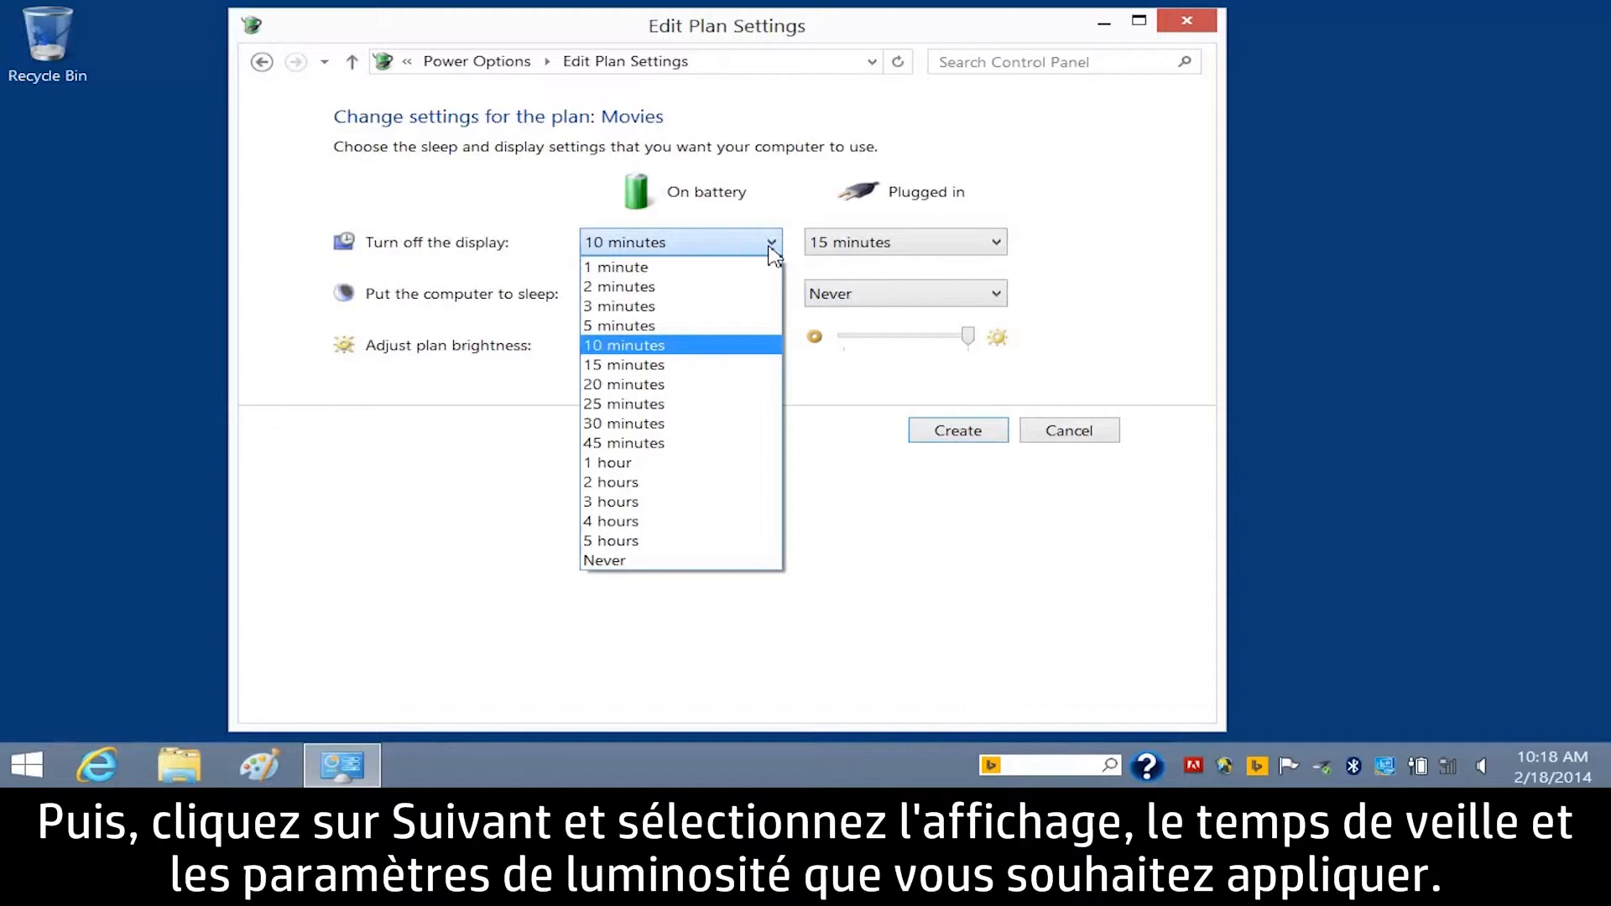
{"action": "left_click", "coordinate": [610, 482]}
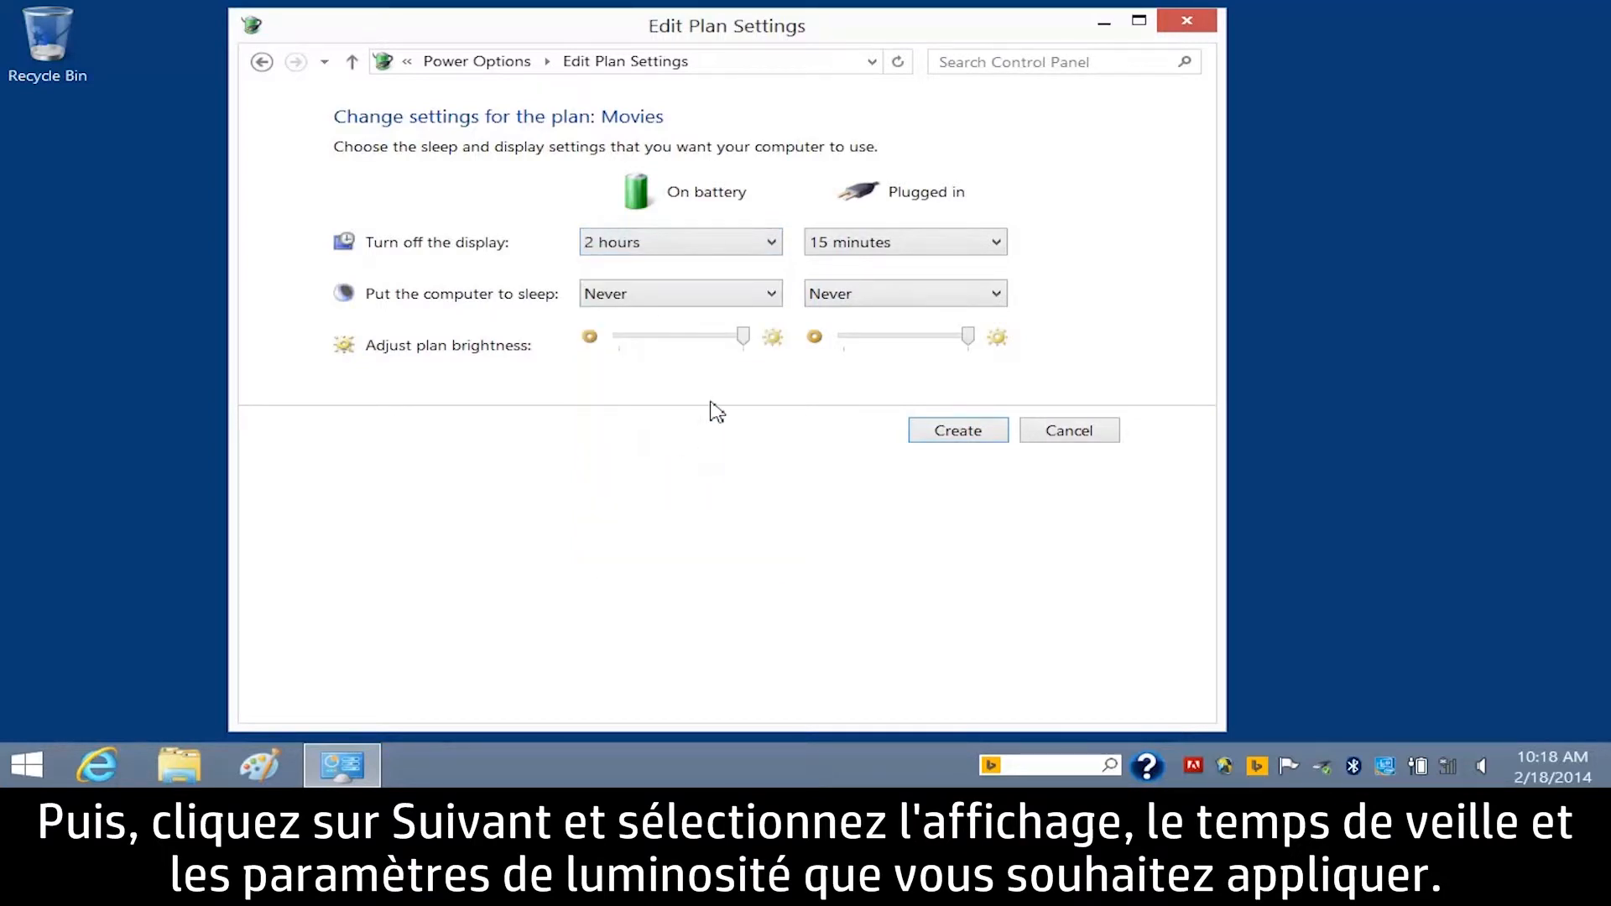
{"action": "left_click", "coordinate": [678, 292]}
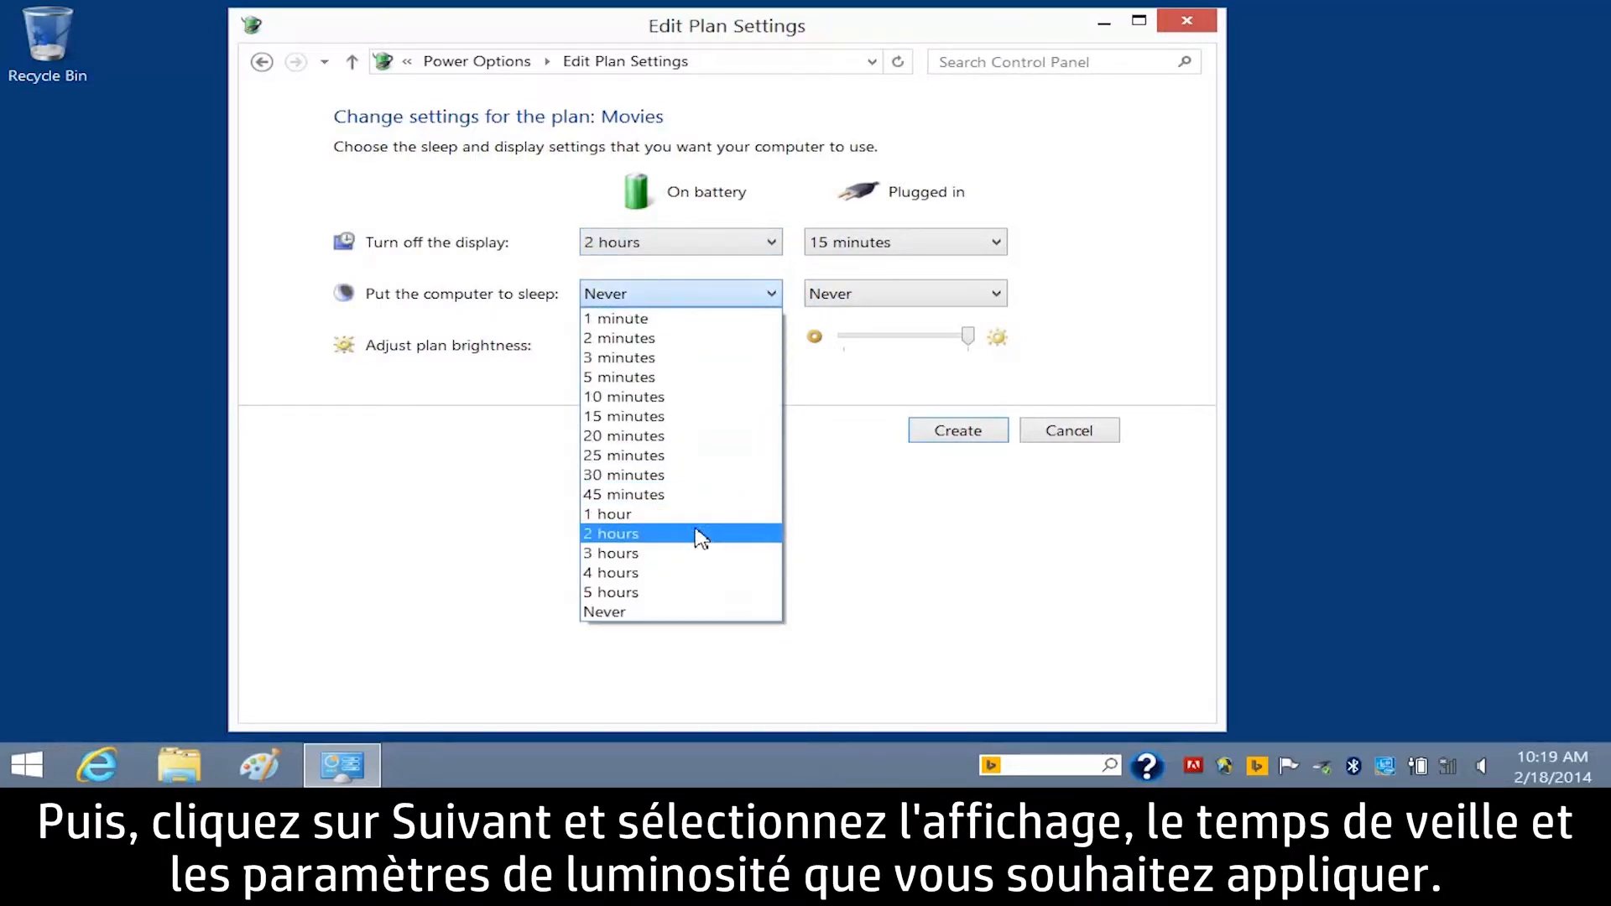
{"action": "left_click", "coordinate": [610, 533]}
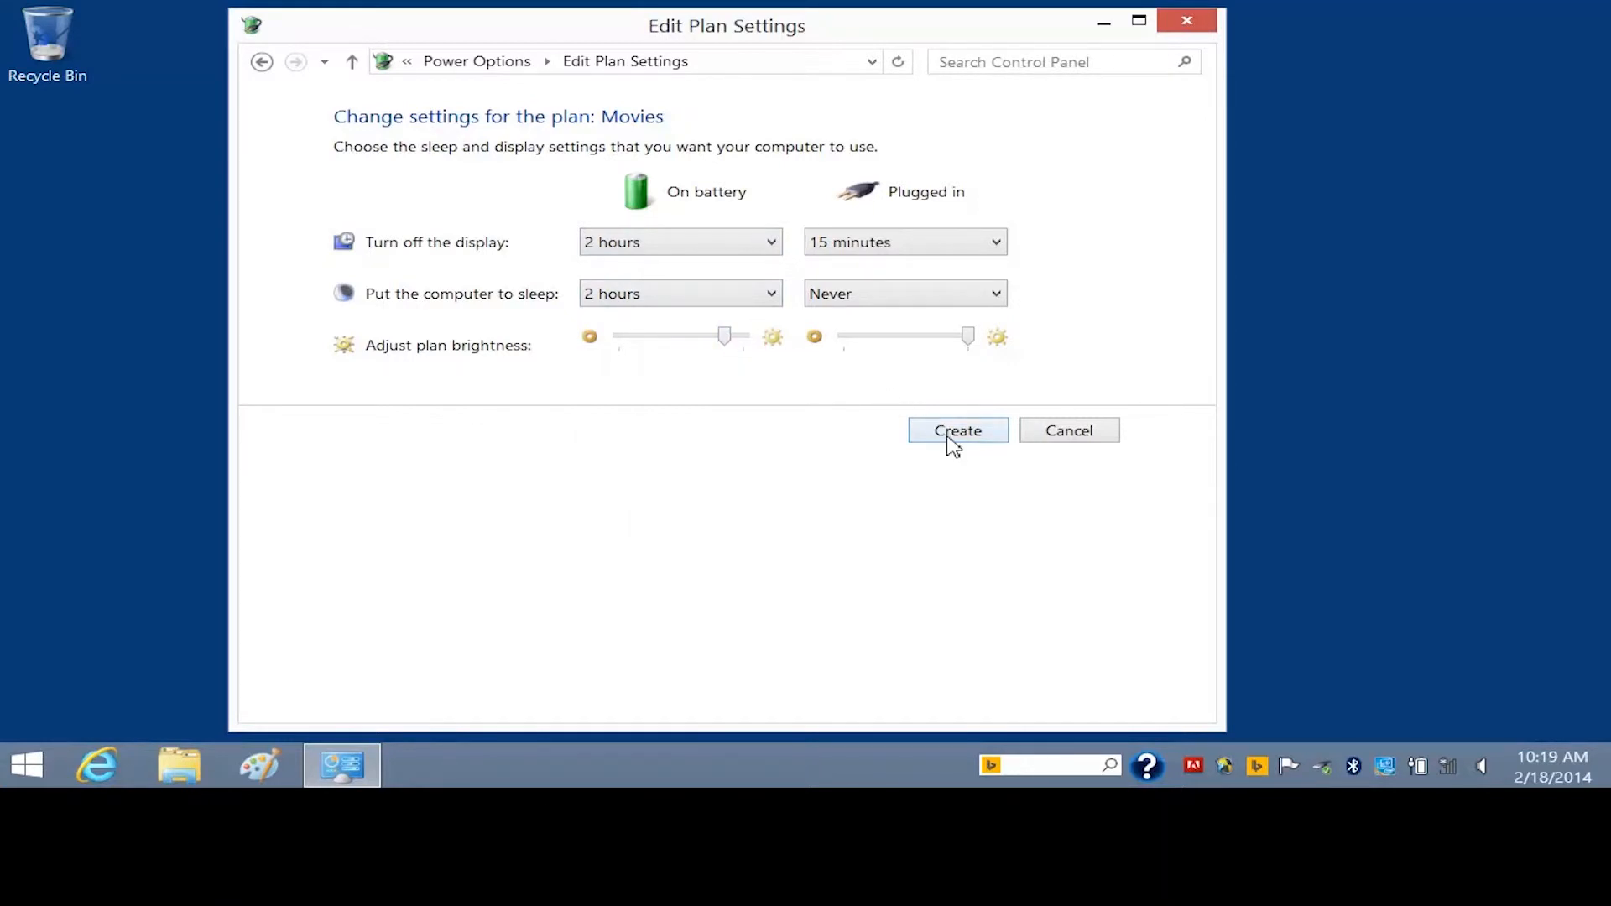
{"action": "left_click", "coordinate": [956, 430]}
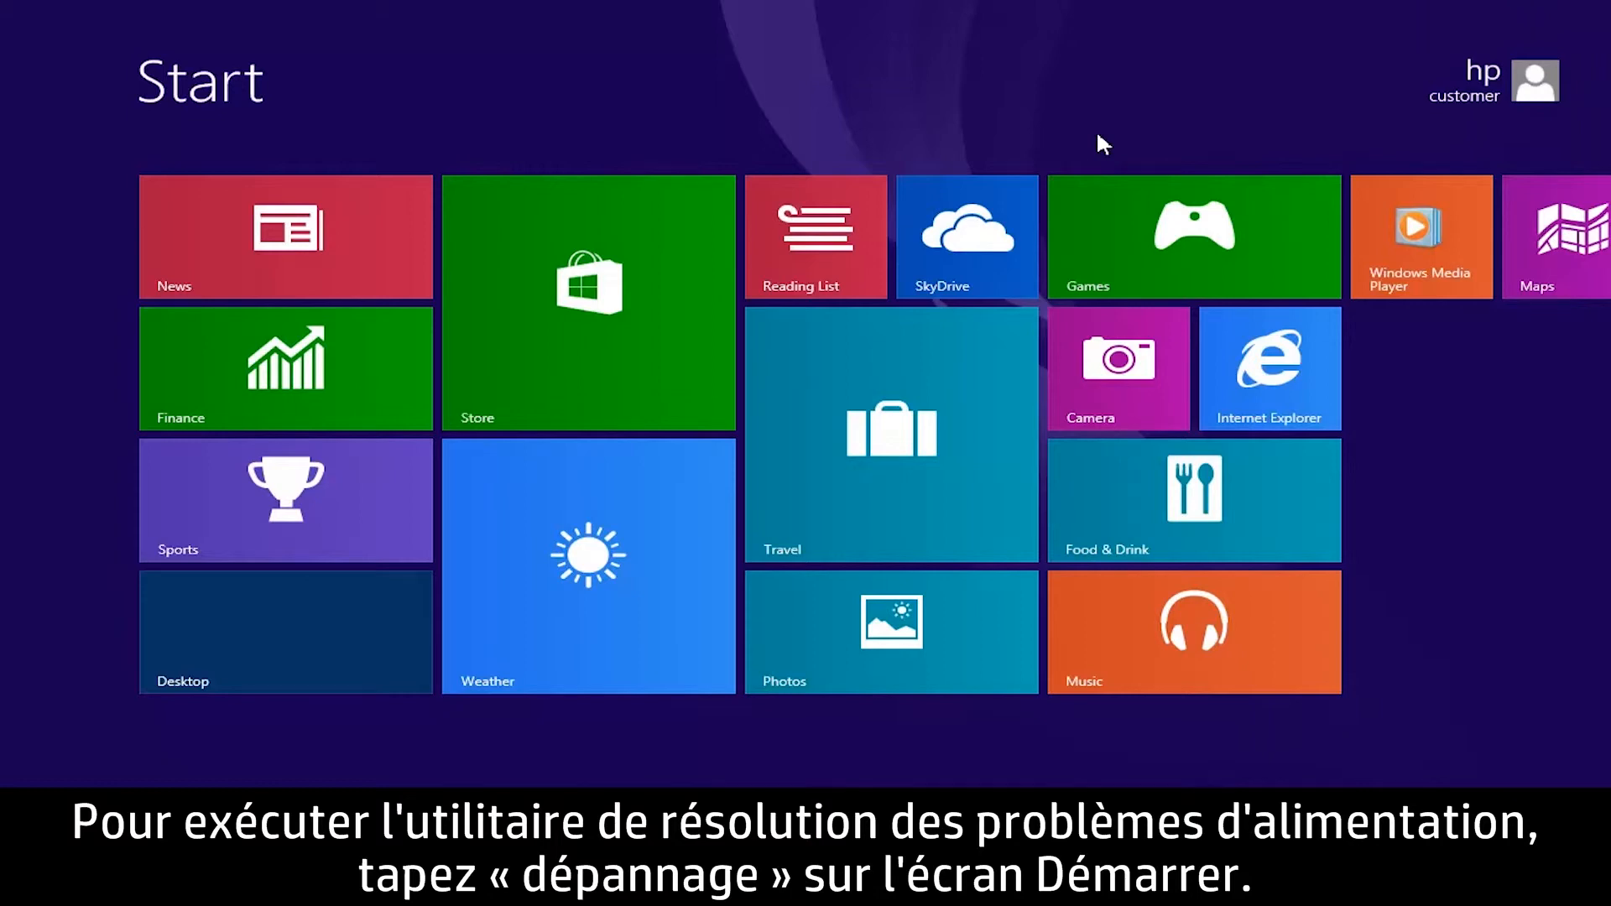
Step: Search 'troubleshooting' on the Start screen and open the Troubleshooting control panel
{"action": "type", "text": "troubleshooting"}
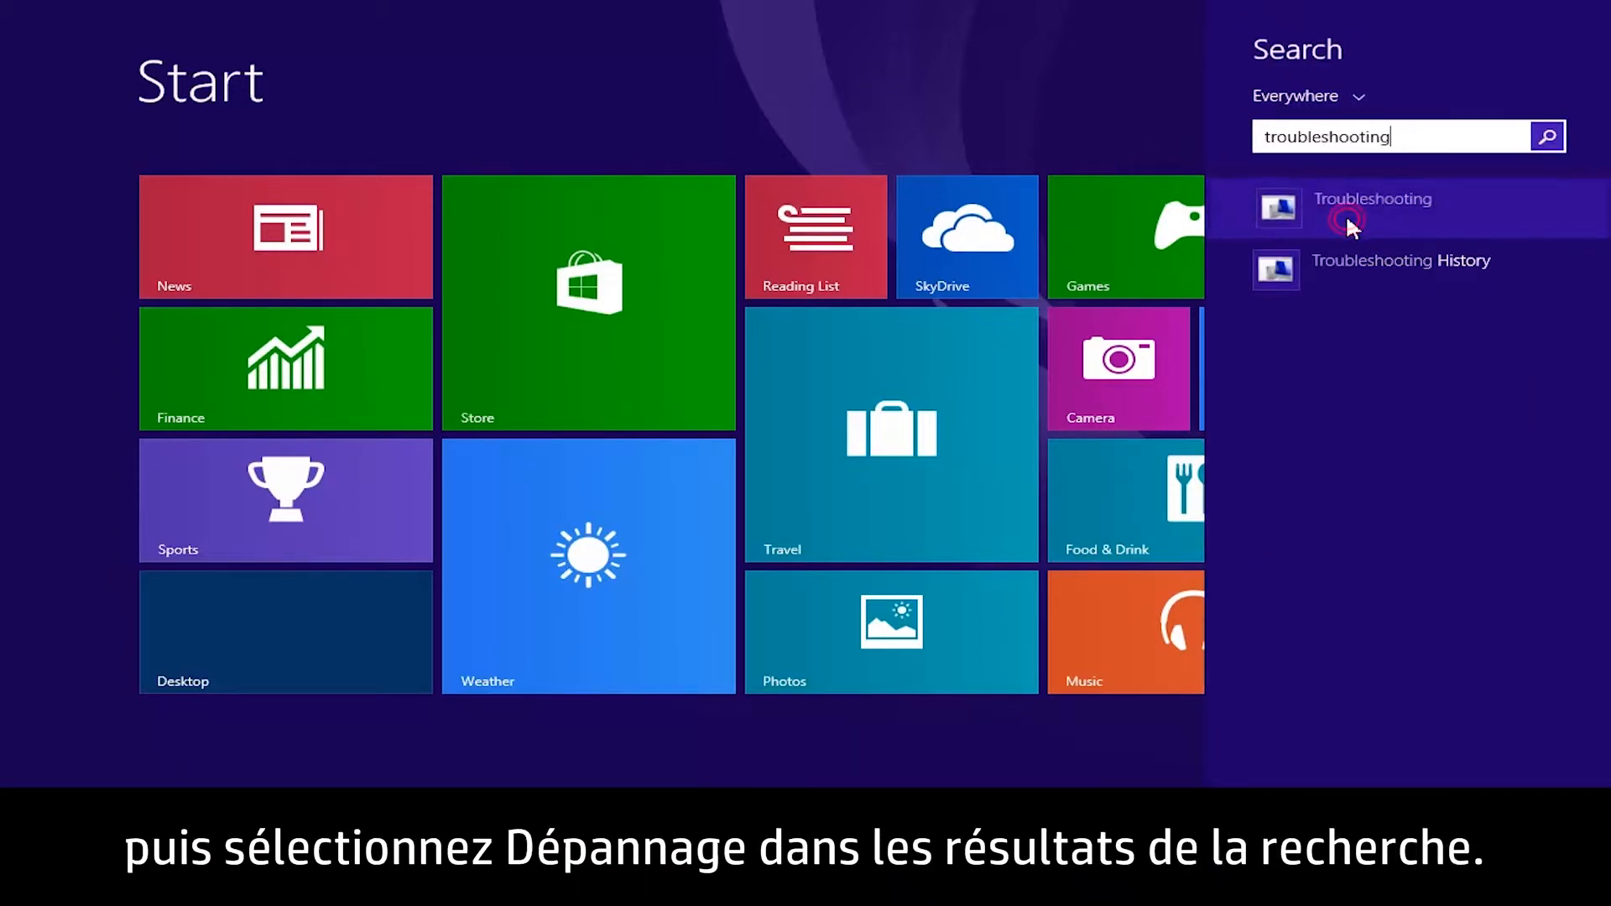
{"action": "left_click", "coordinate": [1373, 198]}
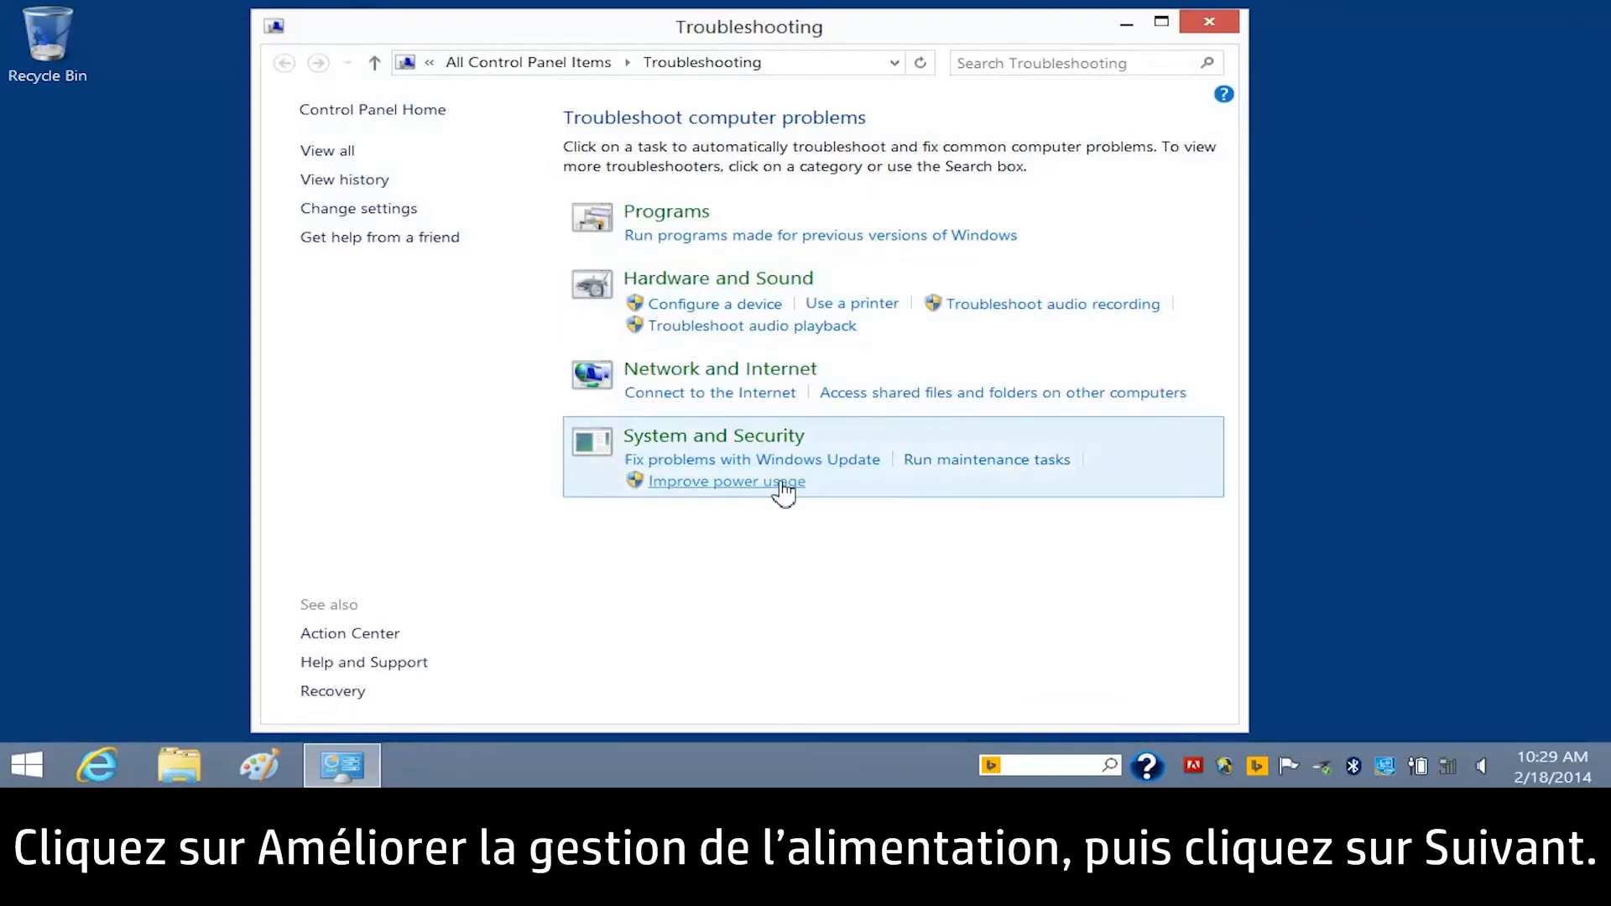
Step: Run the Improve power usage troubleshooter to completion; it reports no changes were needed
{"action": "left_click", "coordinate": [725, 481]}
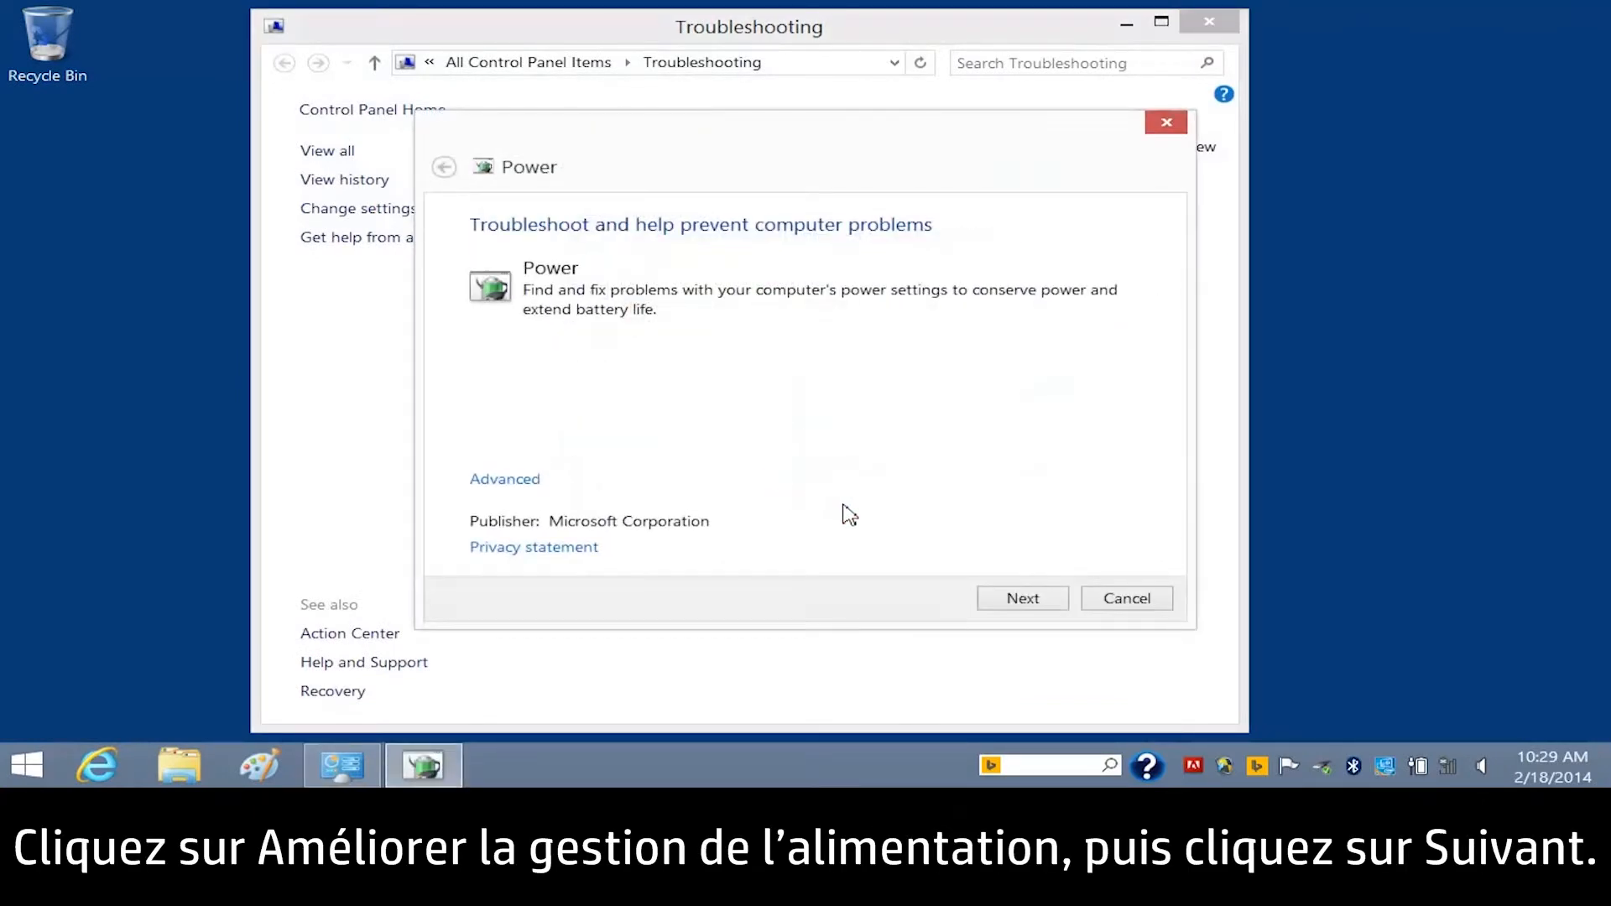
{"action": "left_click", "coordinate": [1022, 598]}
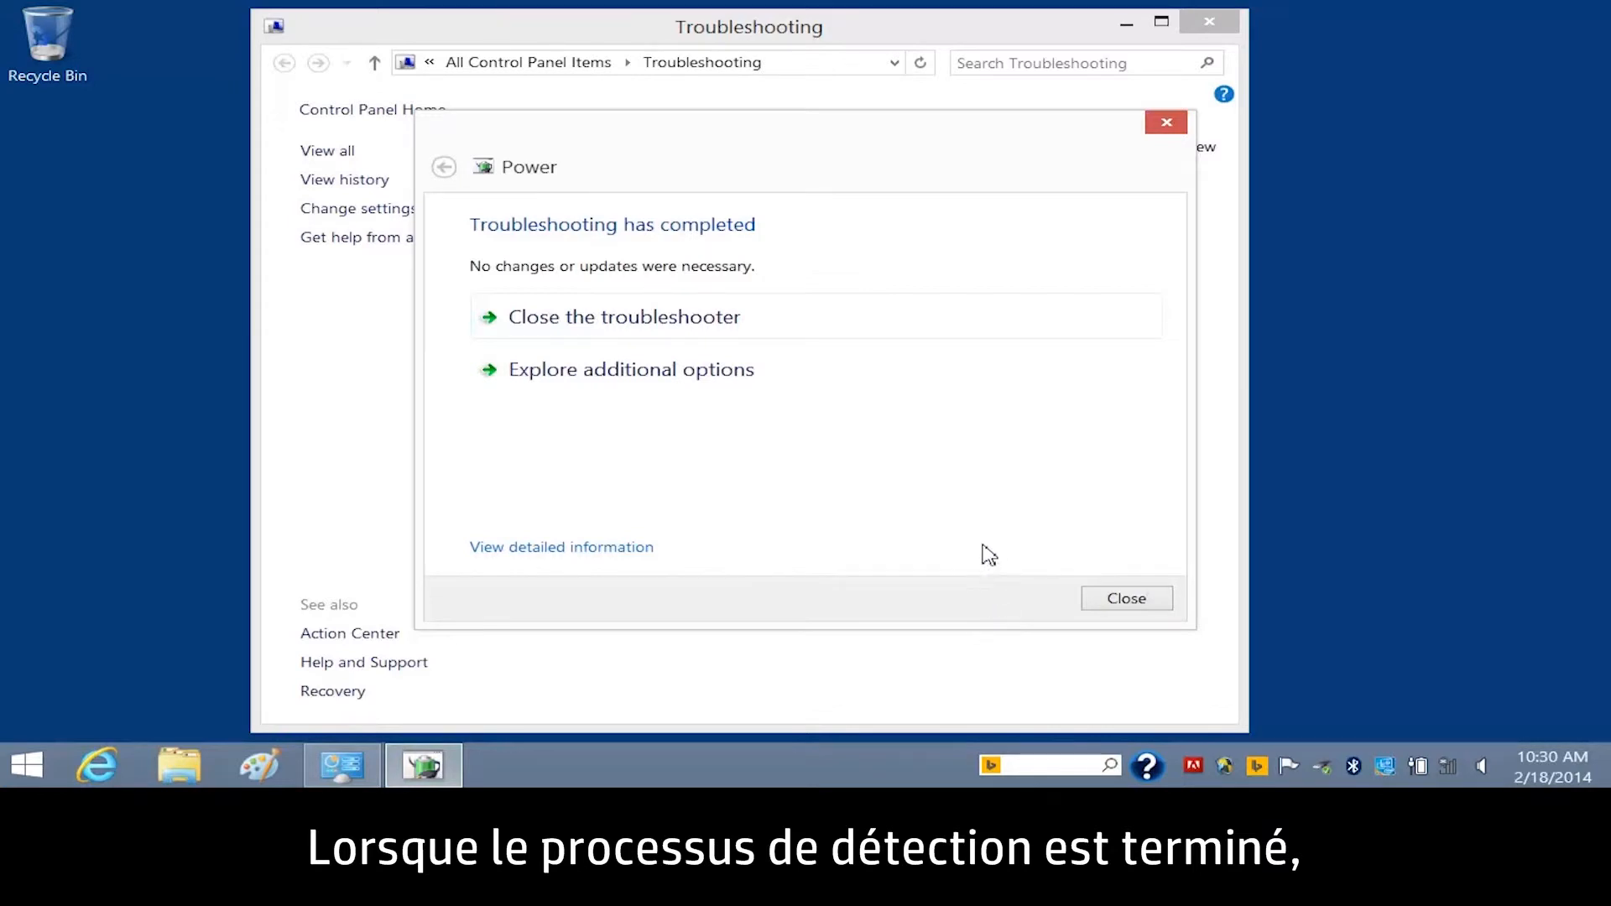
{"action": "mouse_move", "coordinate": [930, 320]}
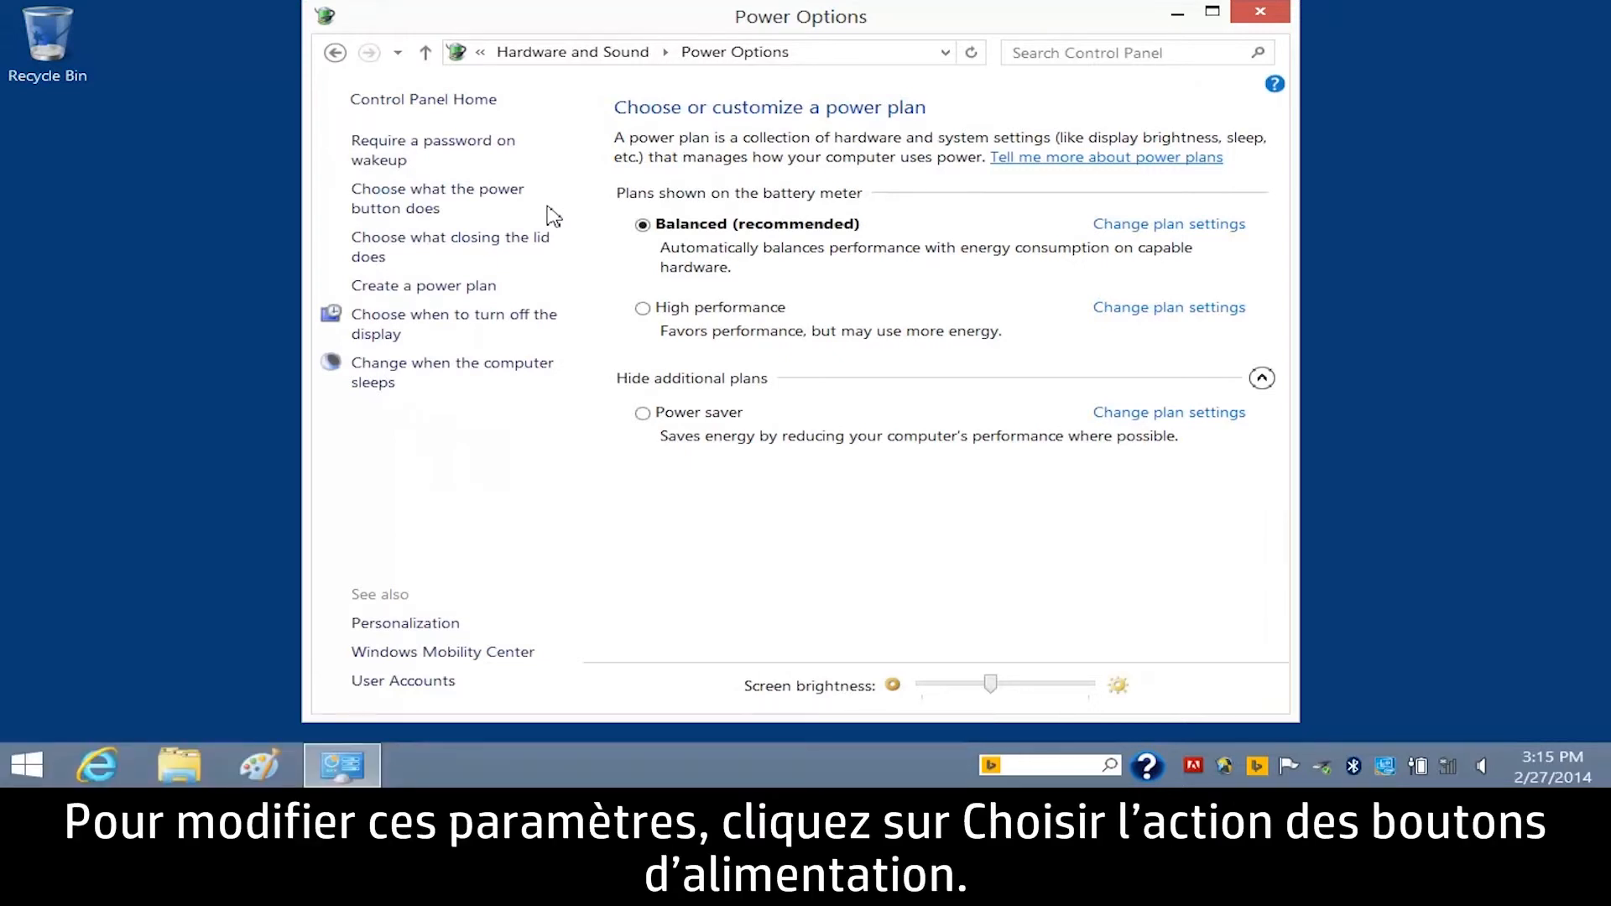
Step: Open 'Choose what the power button does' from the Power Options left pane
{"action": "left_click", "coordinate": [439, 198]}
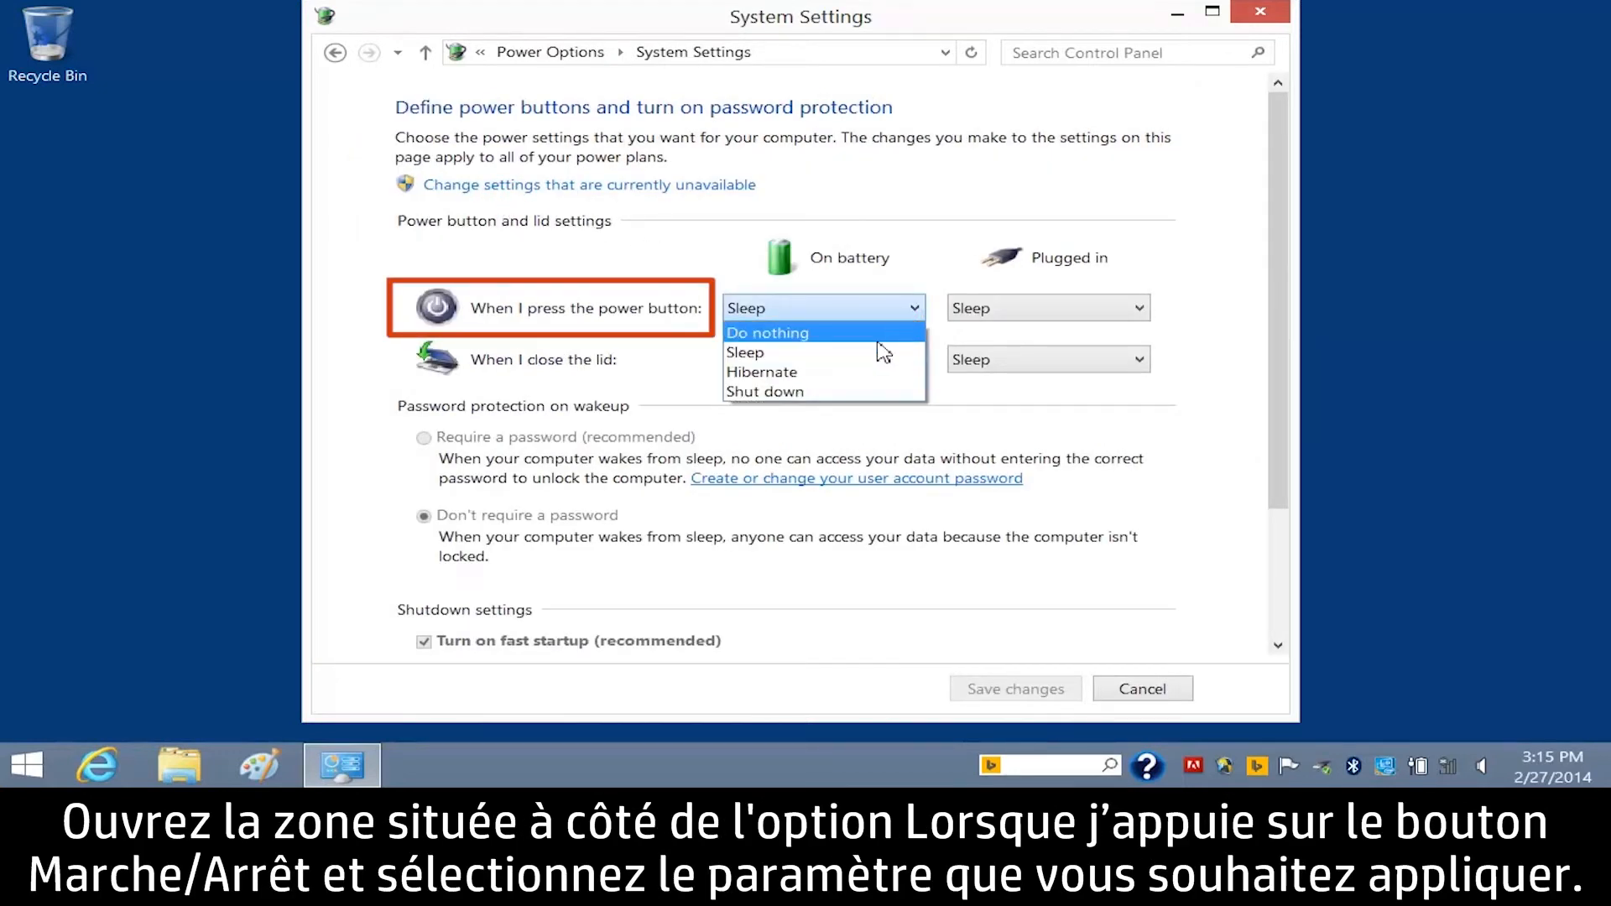
Step: On battery, make the power button Shut down and closing the lid Hibernate, and save the changes
{"action": "left_click", "coordinate": [764, 392]}
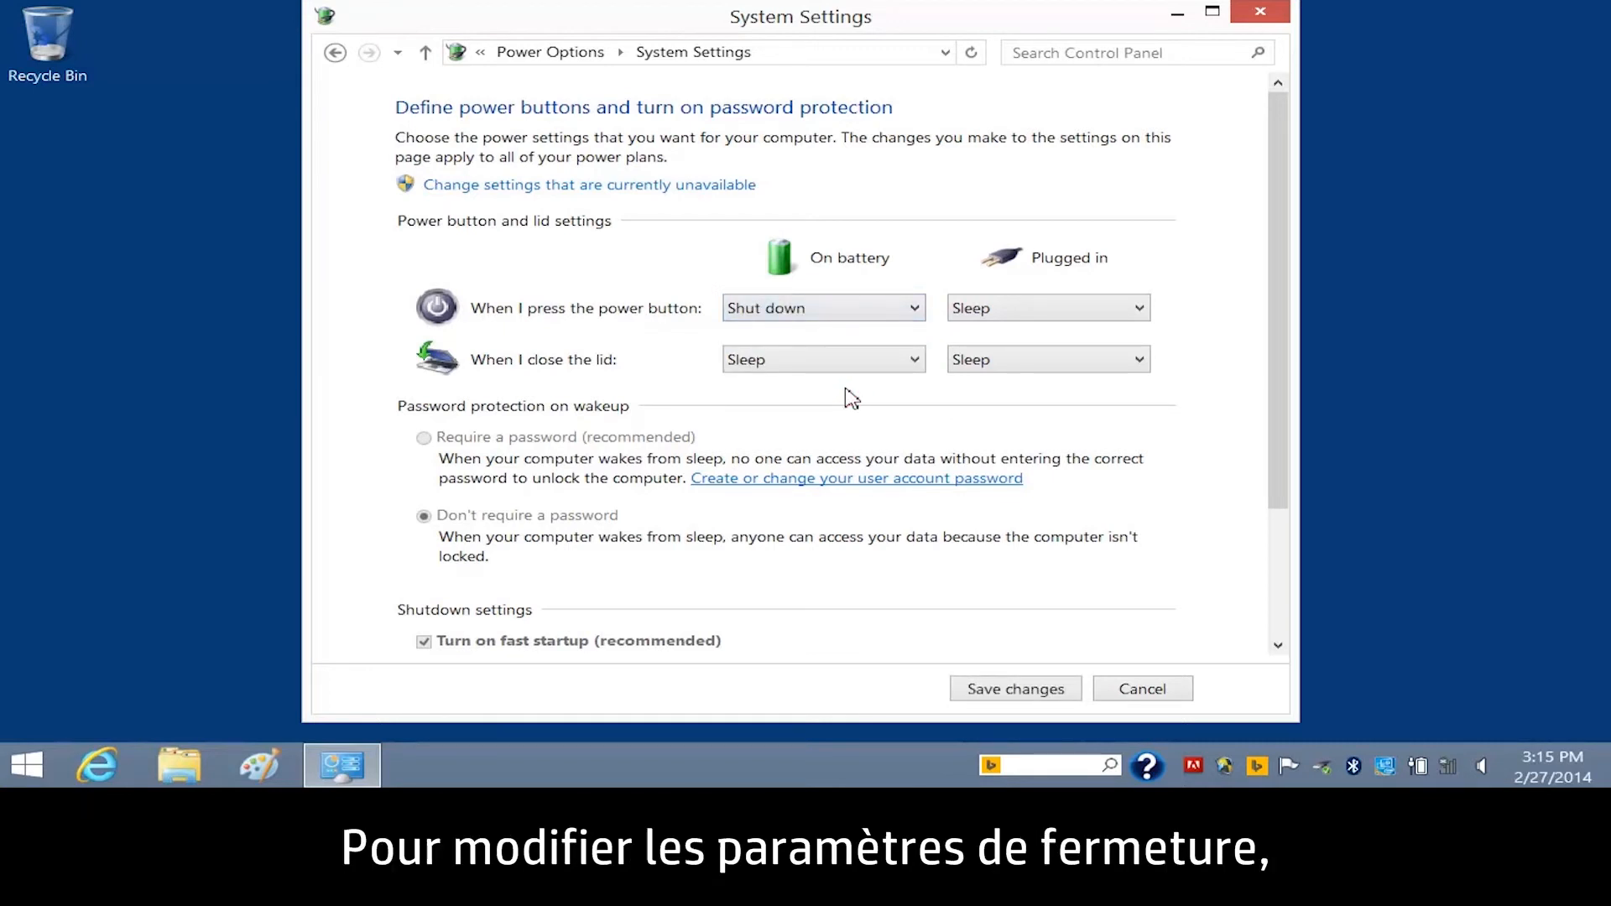
{"action": "left_click", "coordinate": [908, 358]}
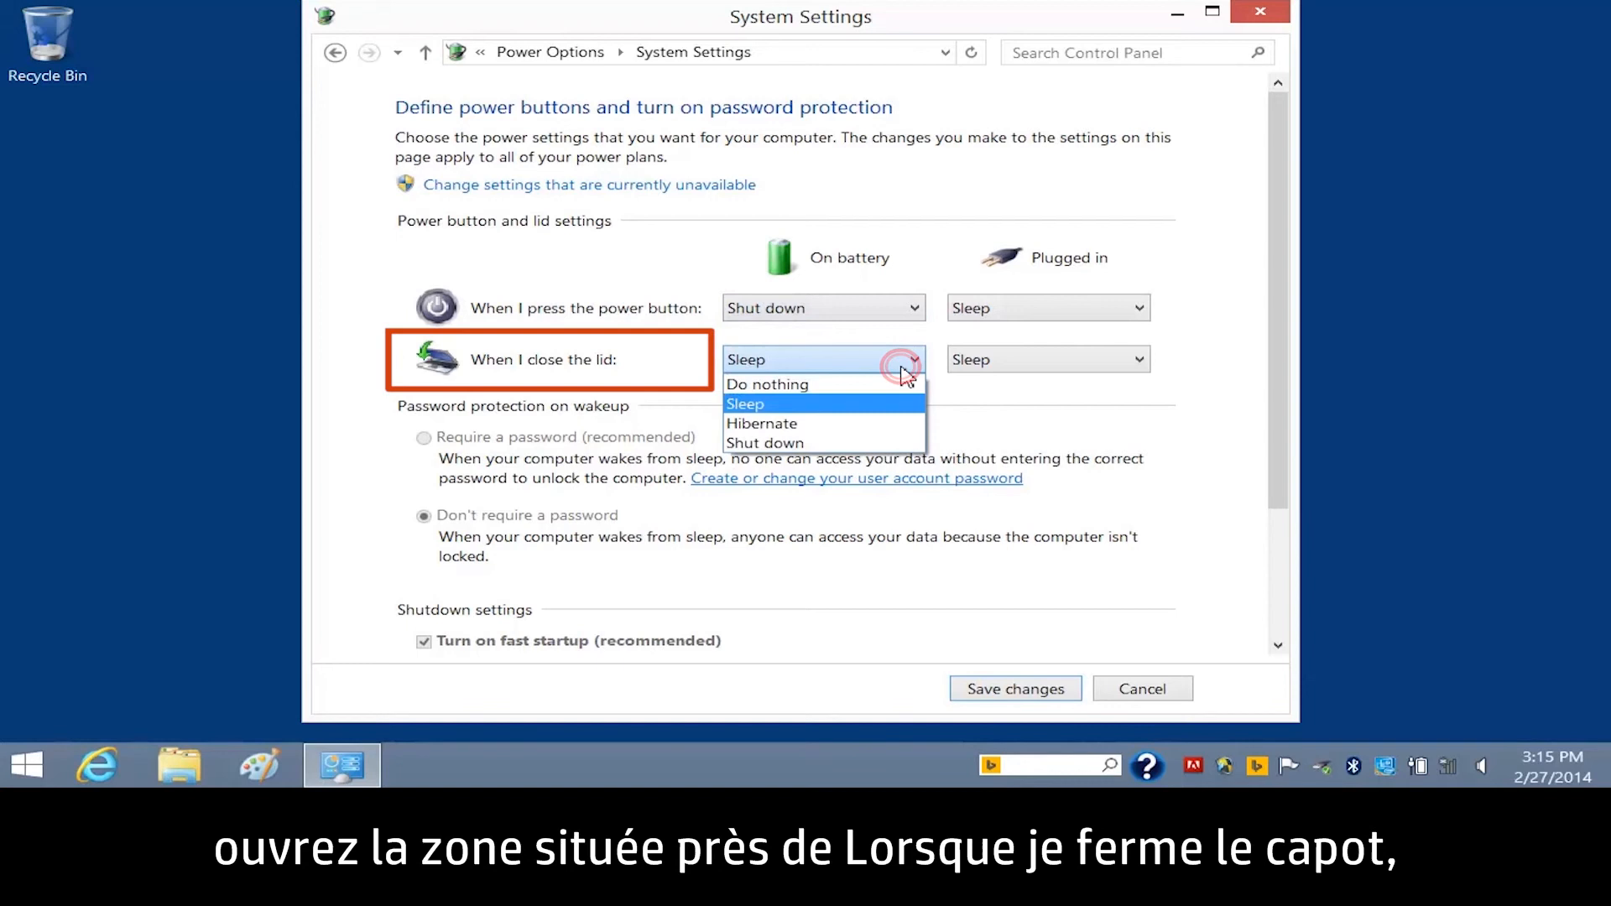
{"action": "mouse_move", "coordinate": [828, 423]}
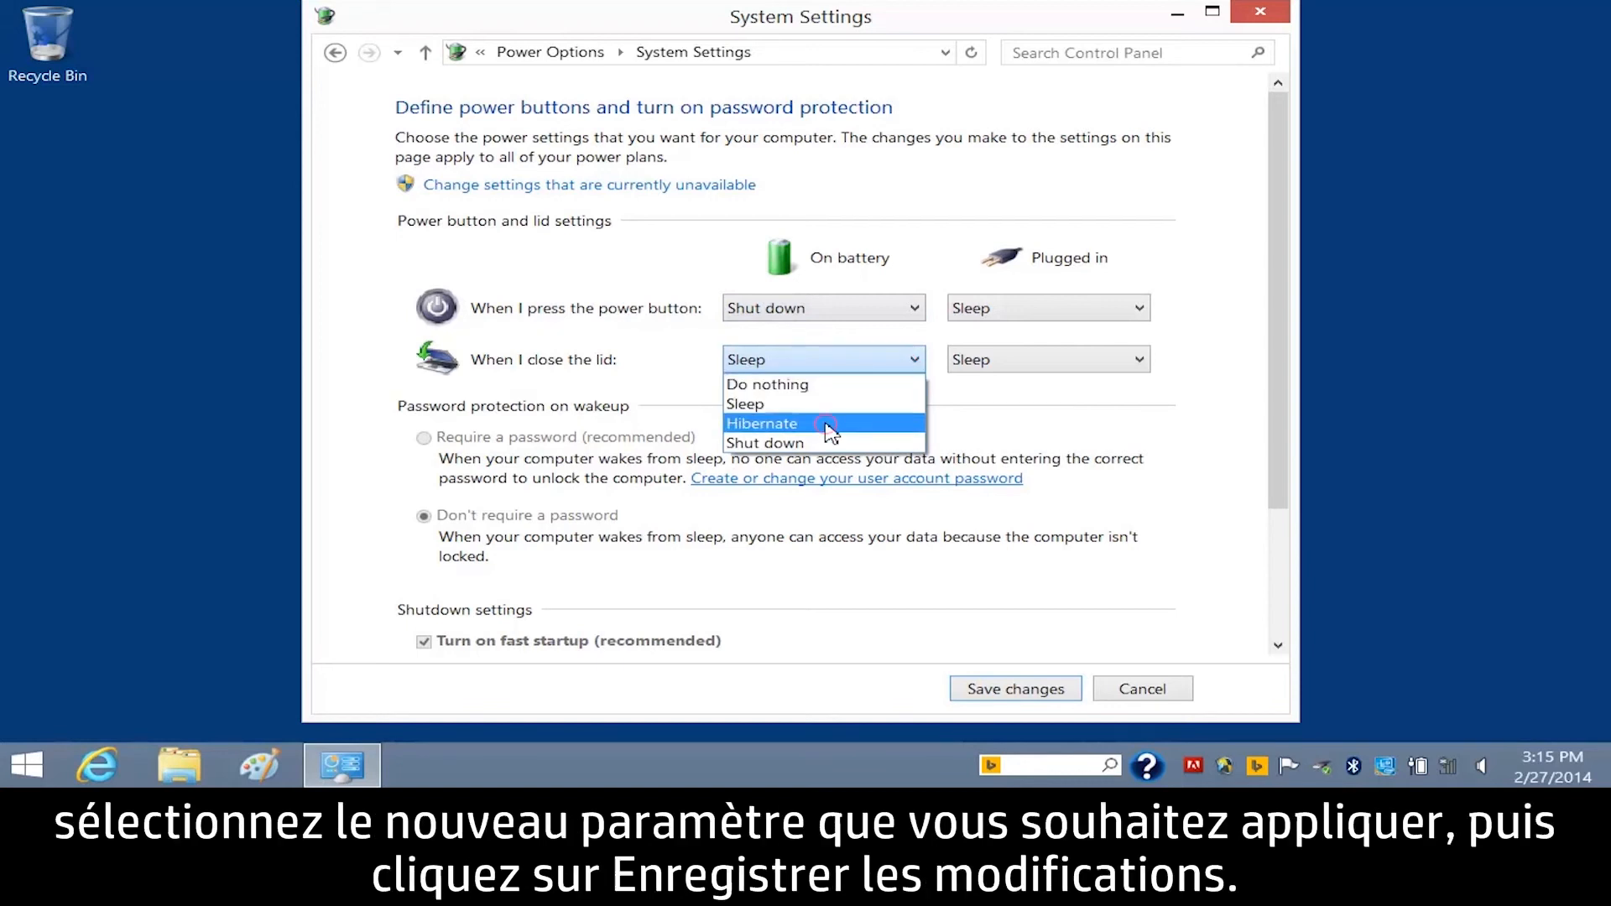
{"action": "left_click", "coordinate": [761, 423]}
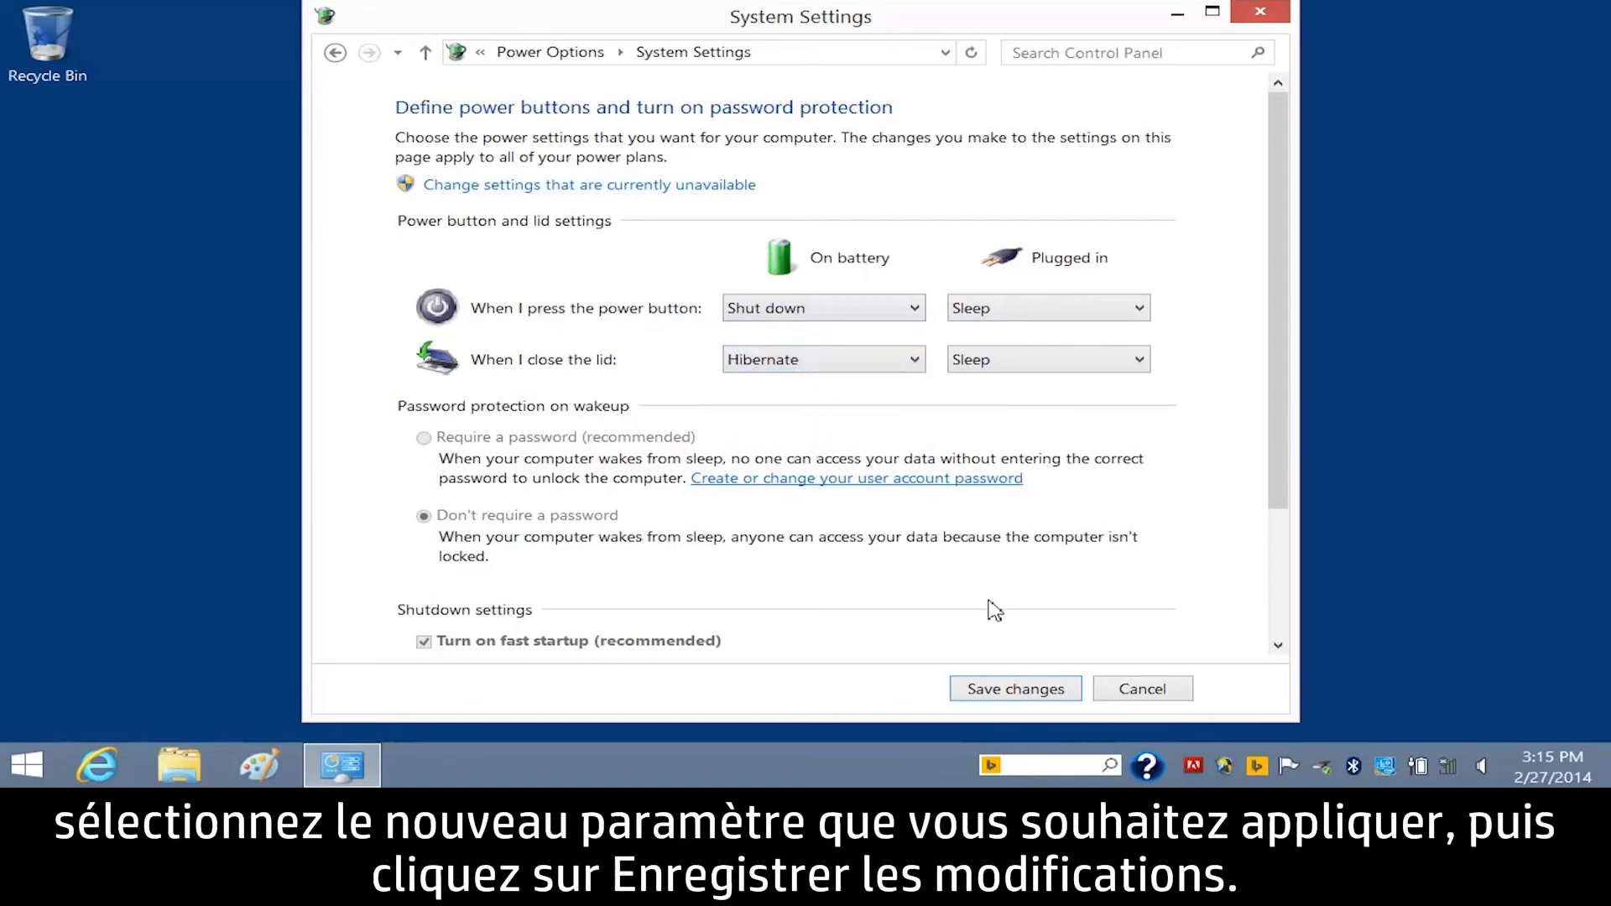
{"action": "left_click", "coordinate": [1013, 688]}
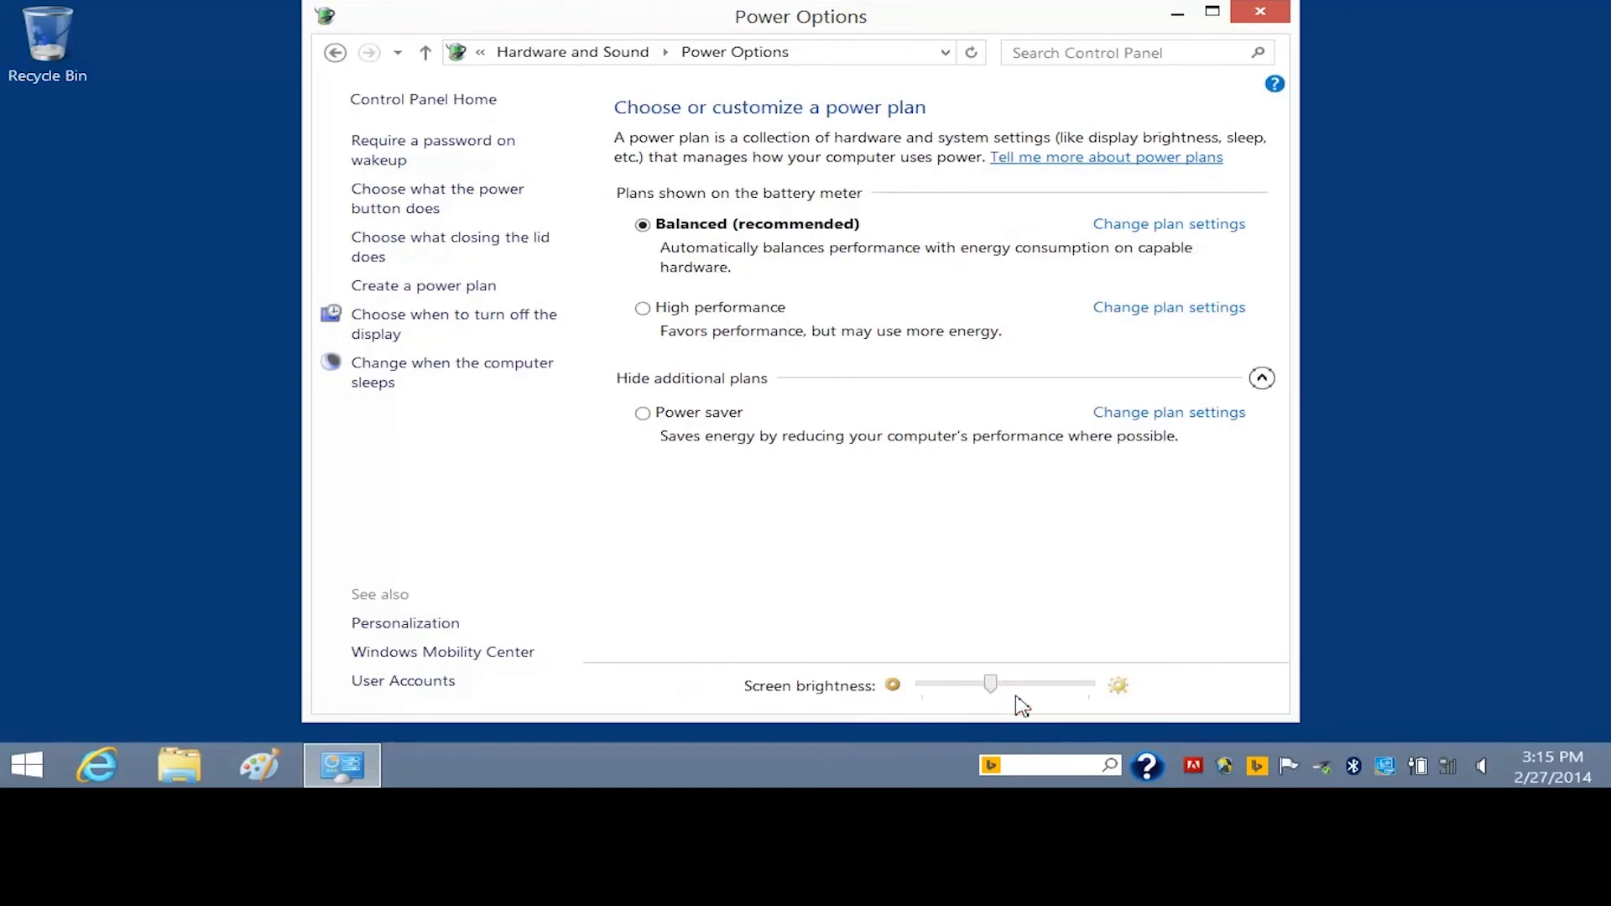